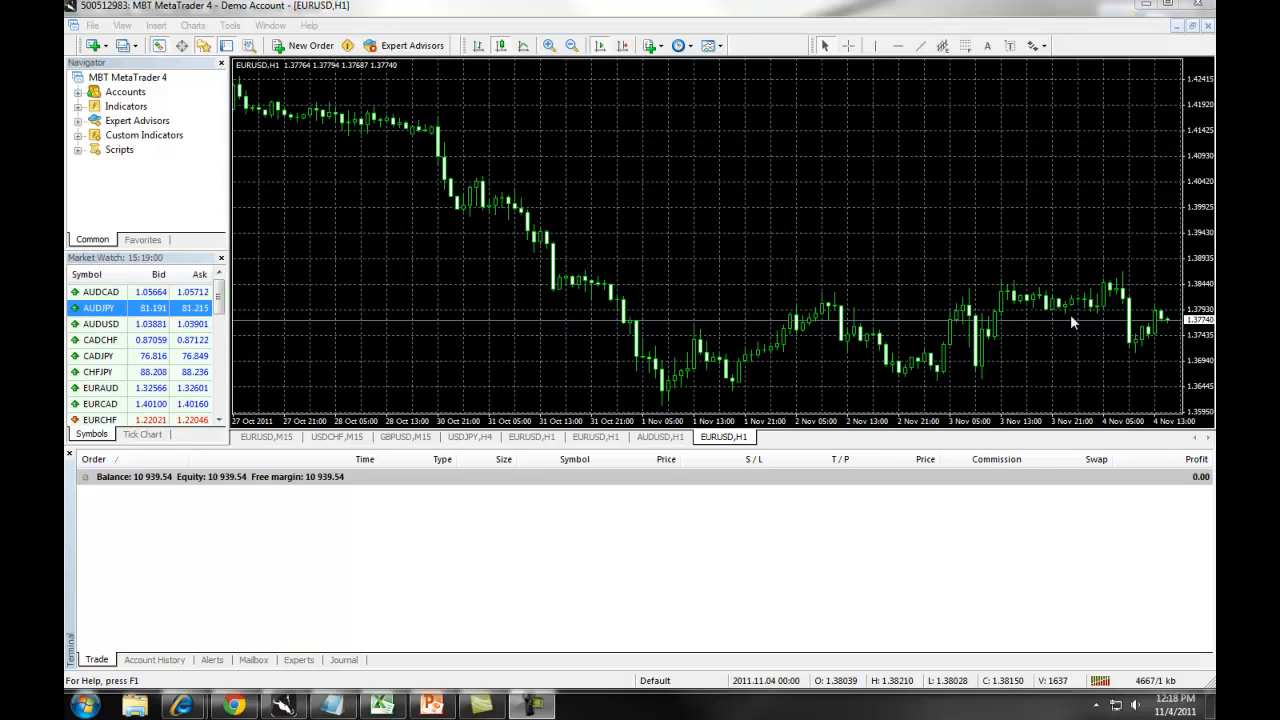
pyautogui.moveTo(902, 290)
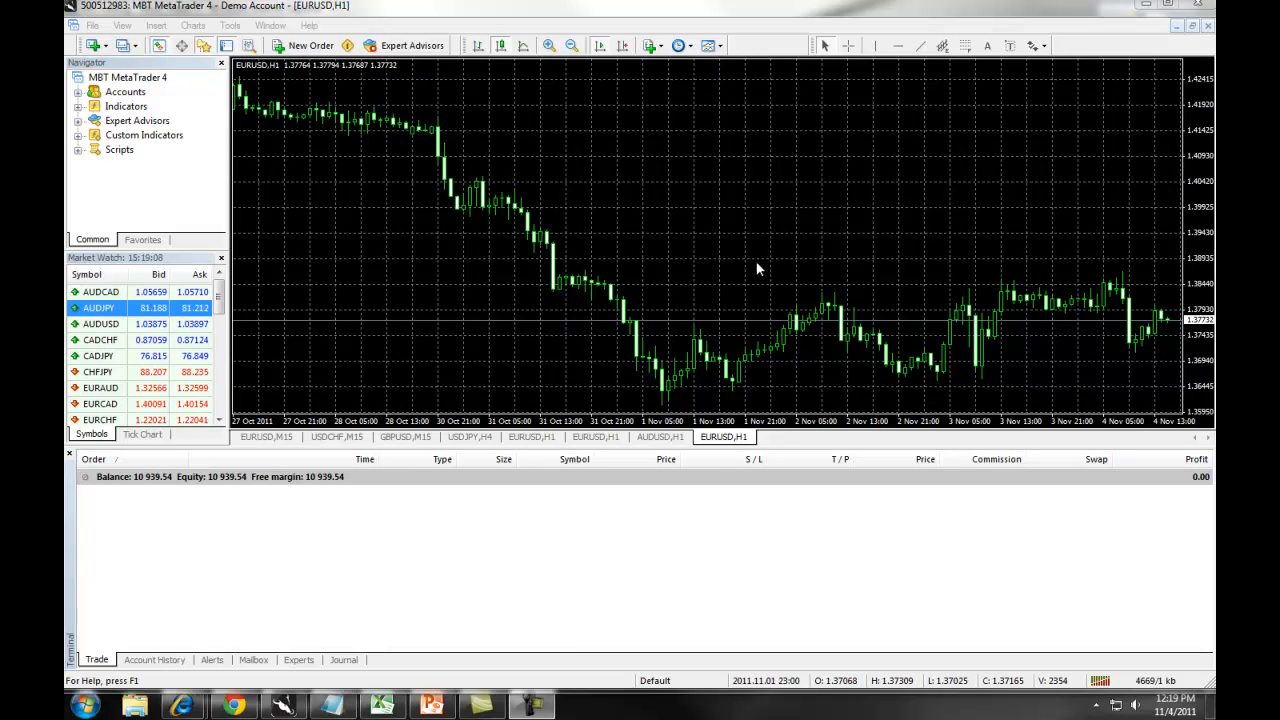
pyautogui.moveTo(730, 248)
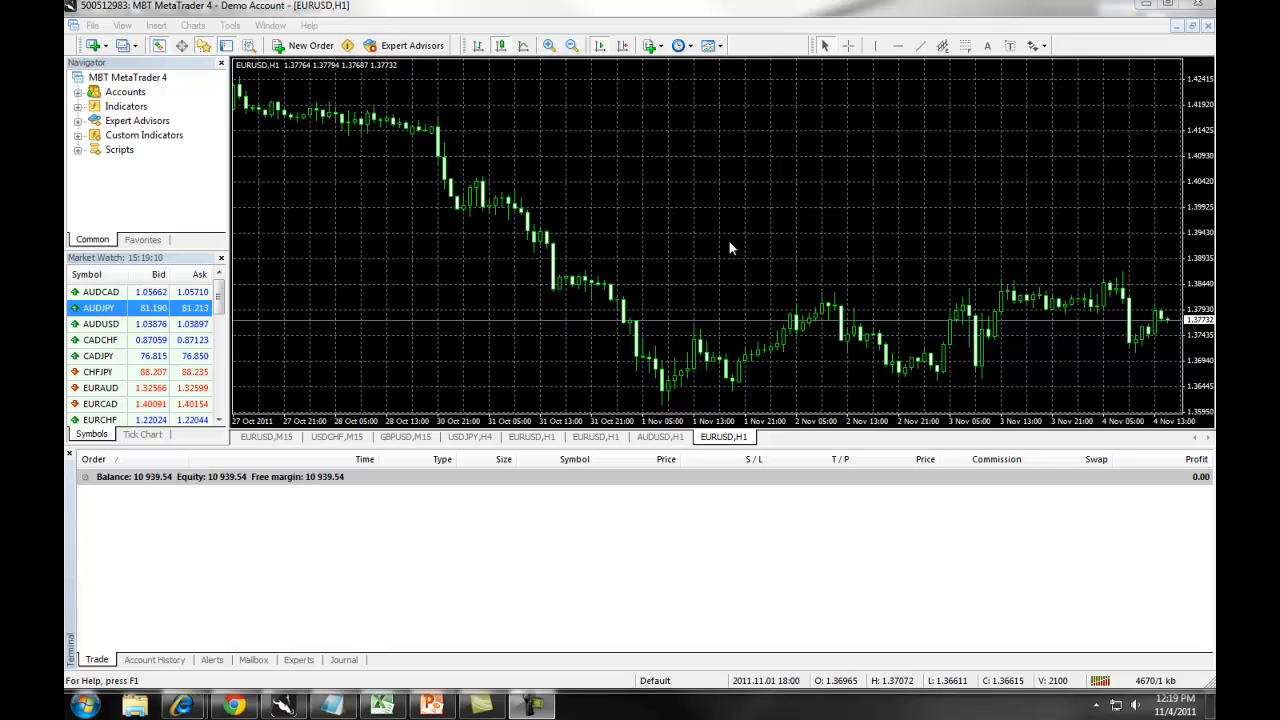
pyautogui.moveTo(688, 256)
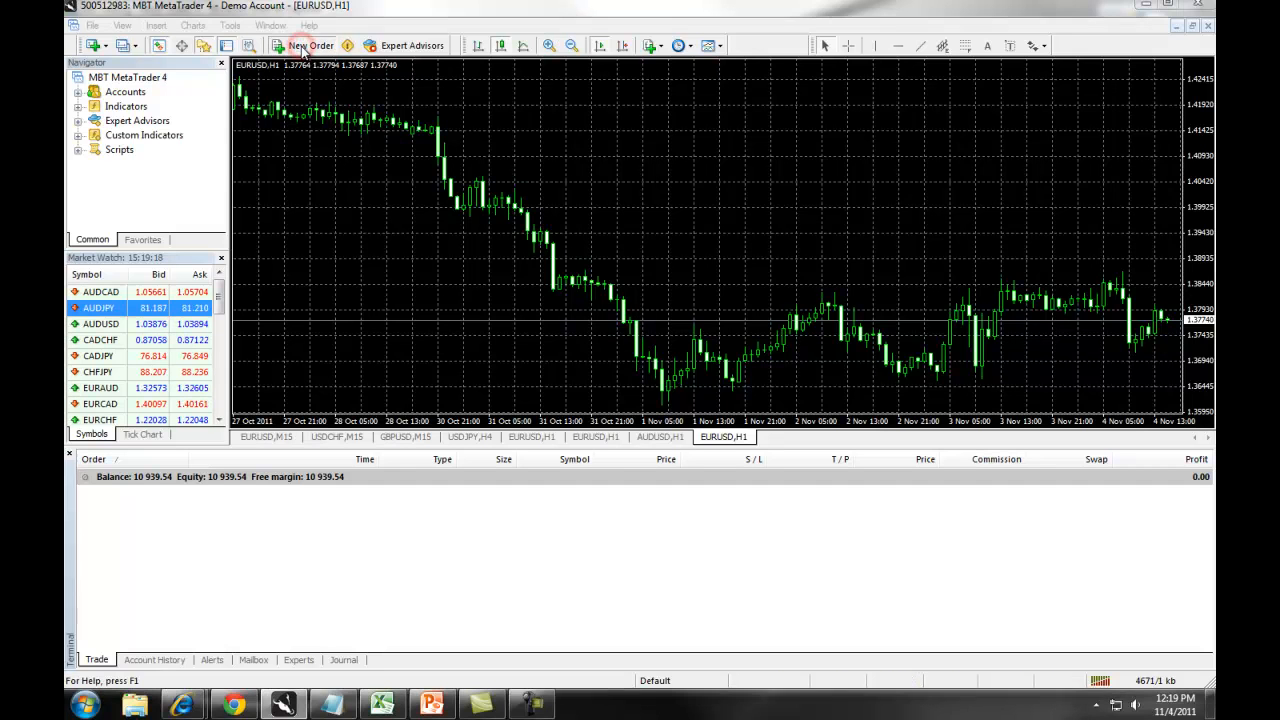
# Try starting a new order from the toolbar, chart, AUDUSD quote and trade list
pyautogui.click(311, 45)
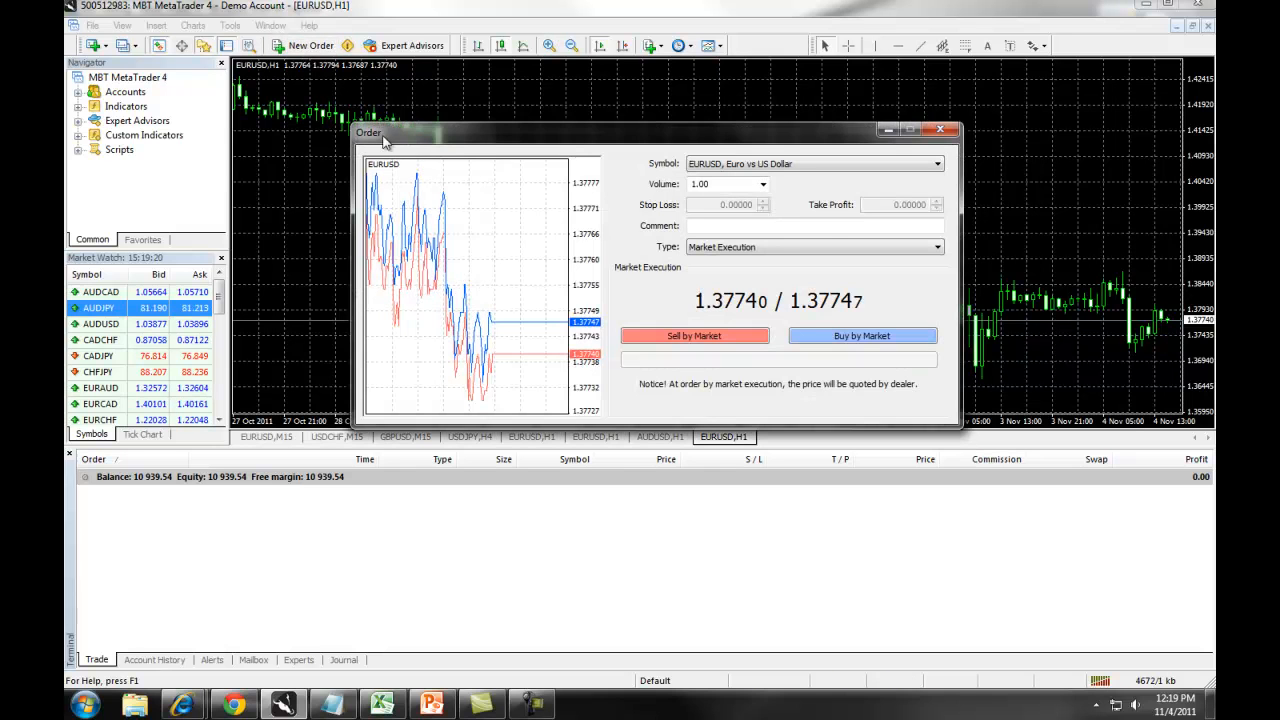
pyautogui.click(940, 129)
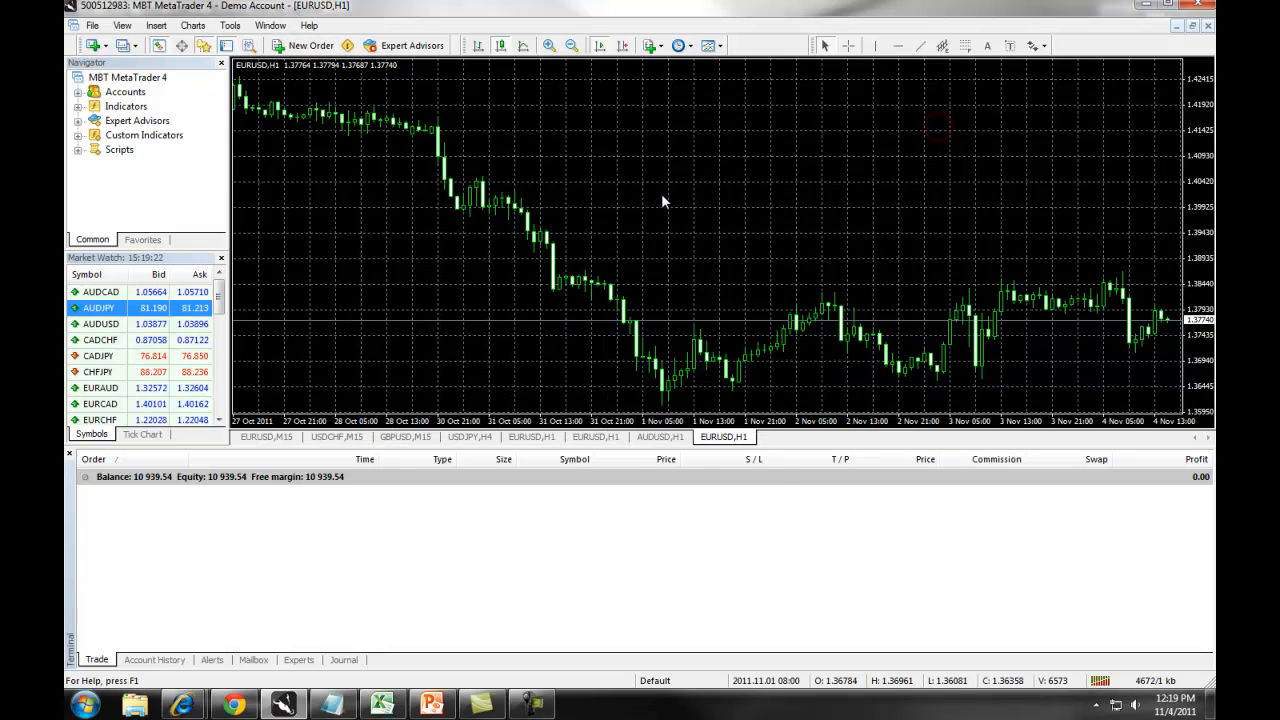
pyautogui.rightClick(660, 201)
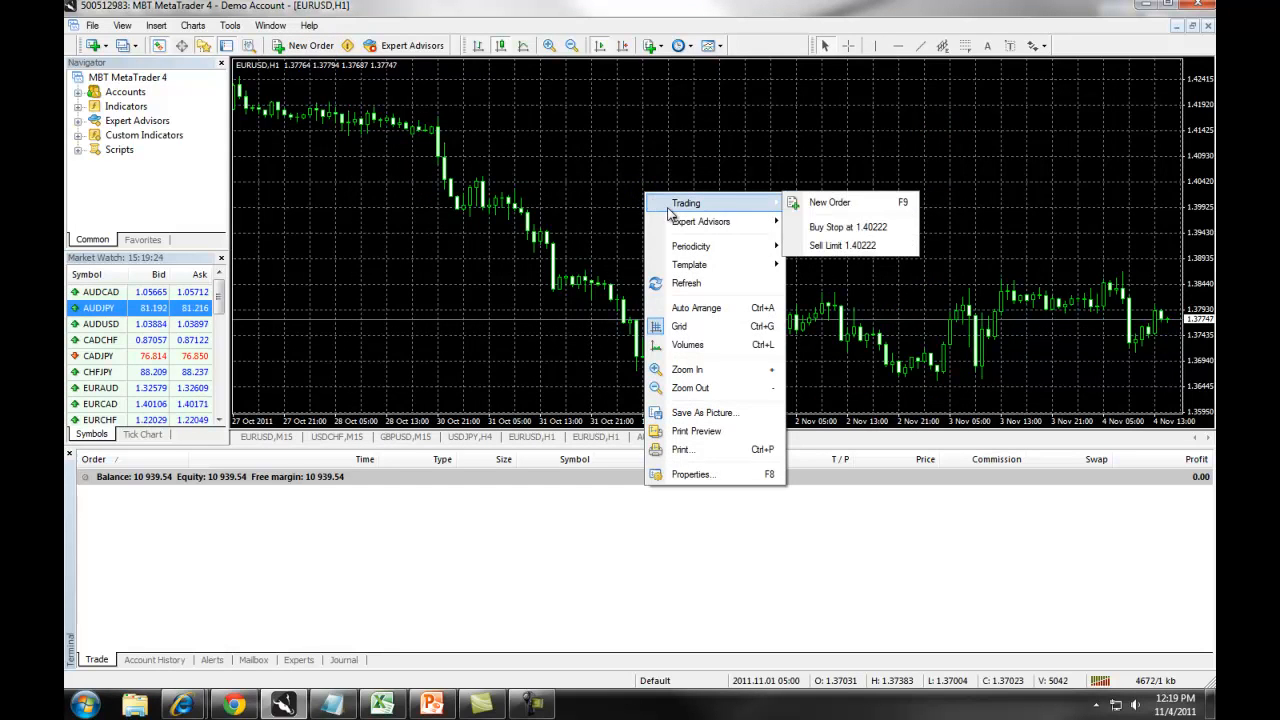
pyautogui.moveTo(830, 202)
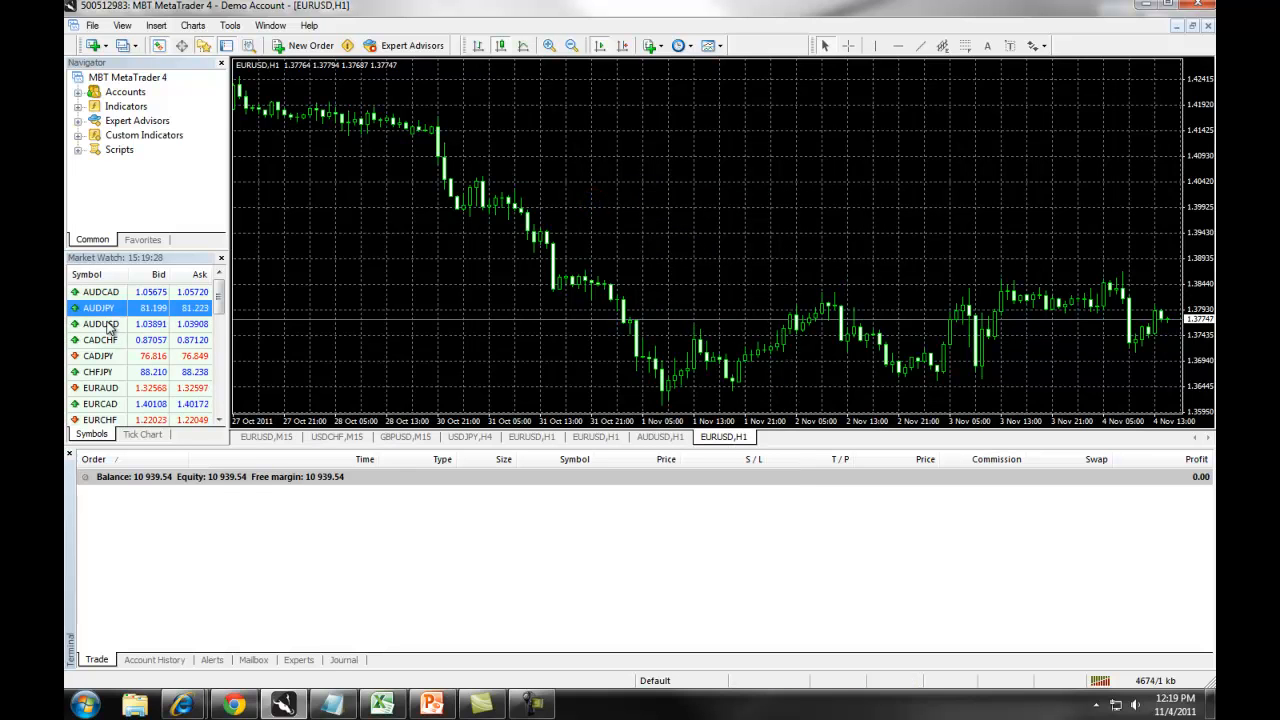
pyautogui.rightClick(100, 323)
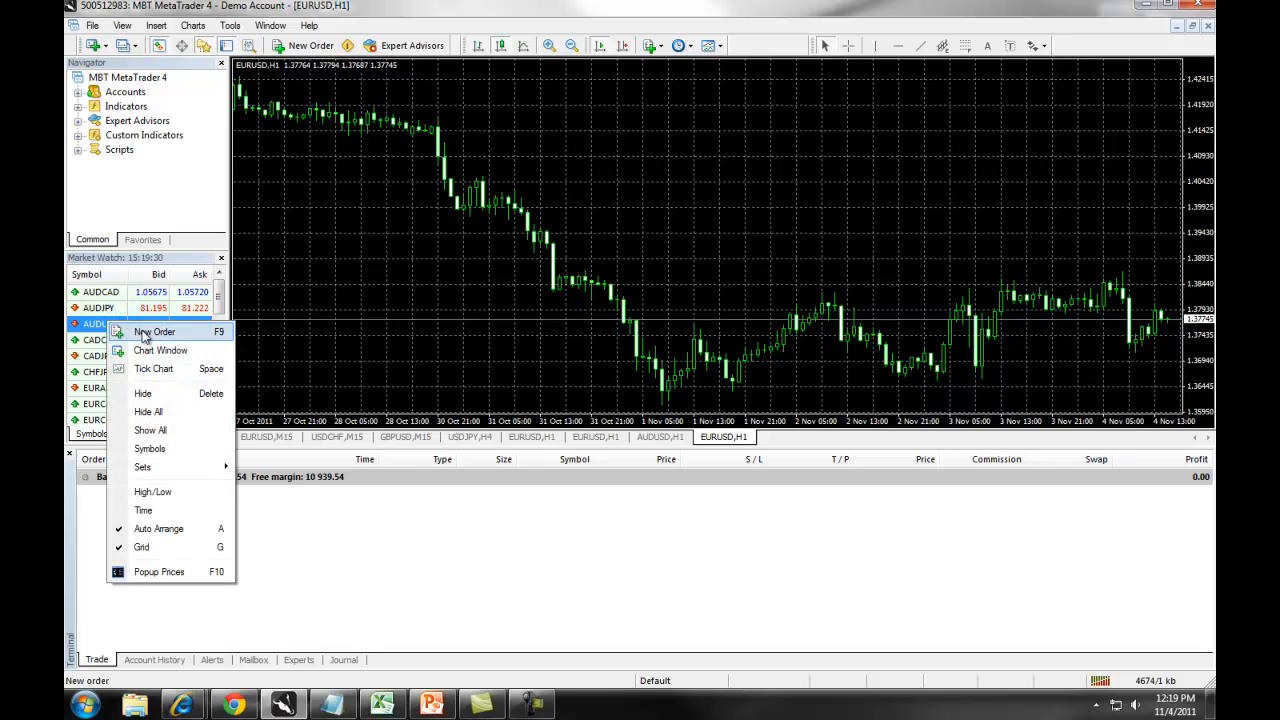
pyautogui.click(323, 358)
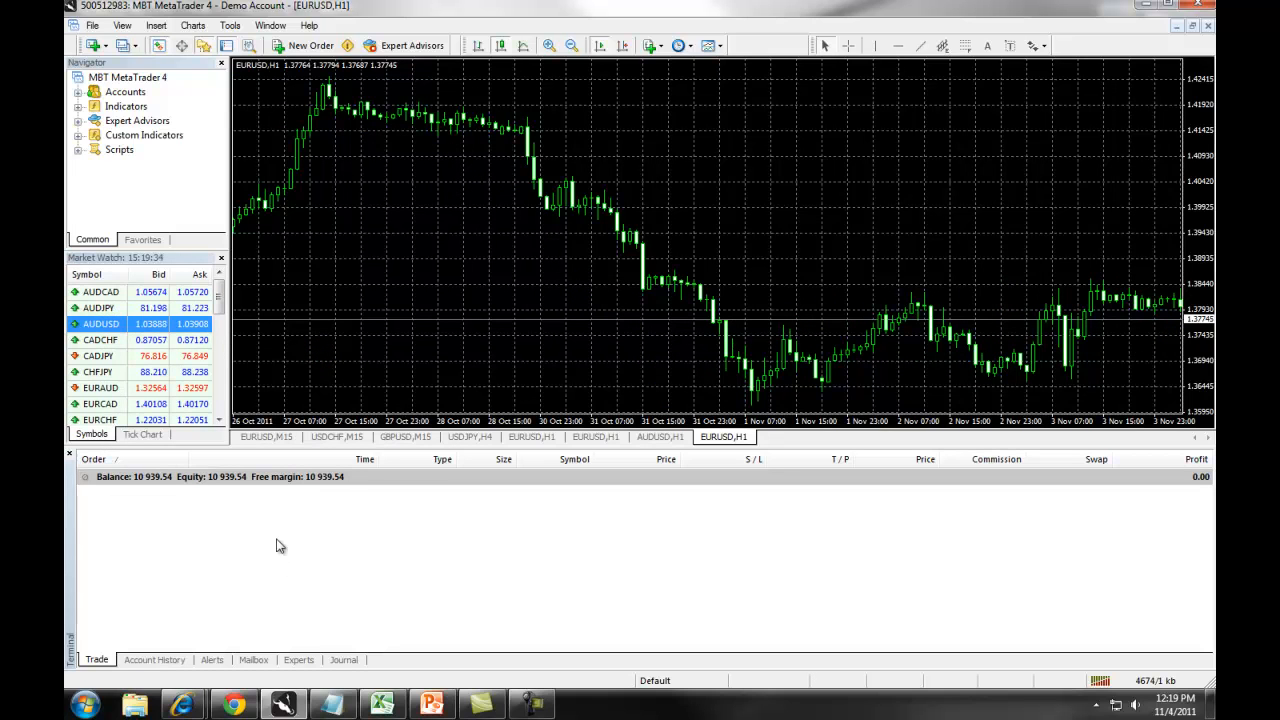
pyautogui.moveTo(267, 575)
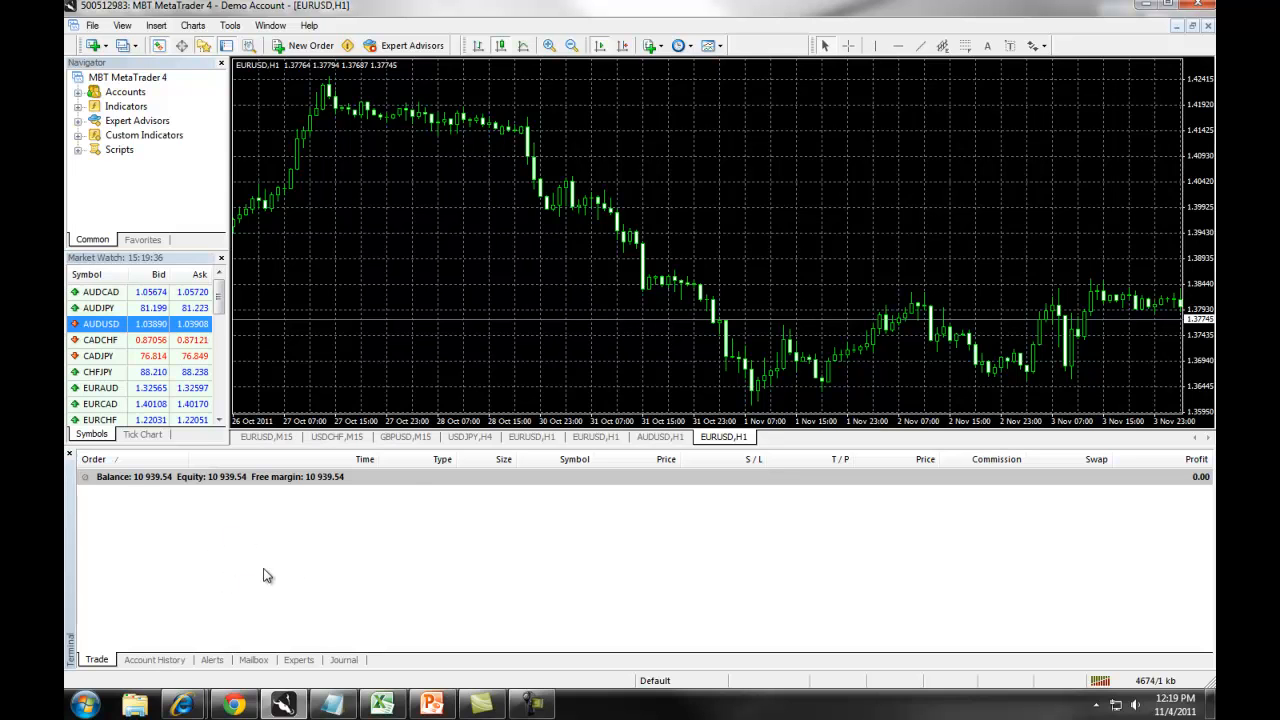
pyautogui.rightClick(267, 575)
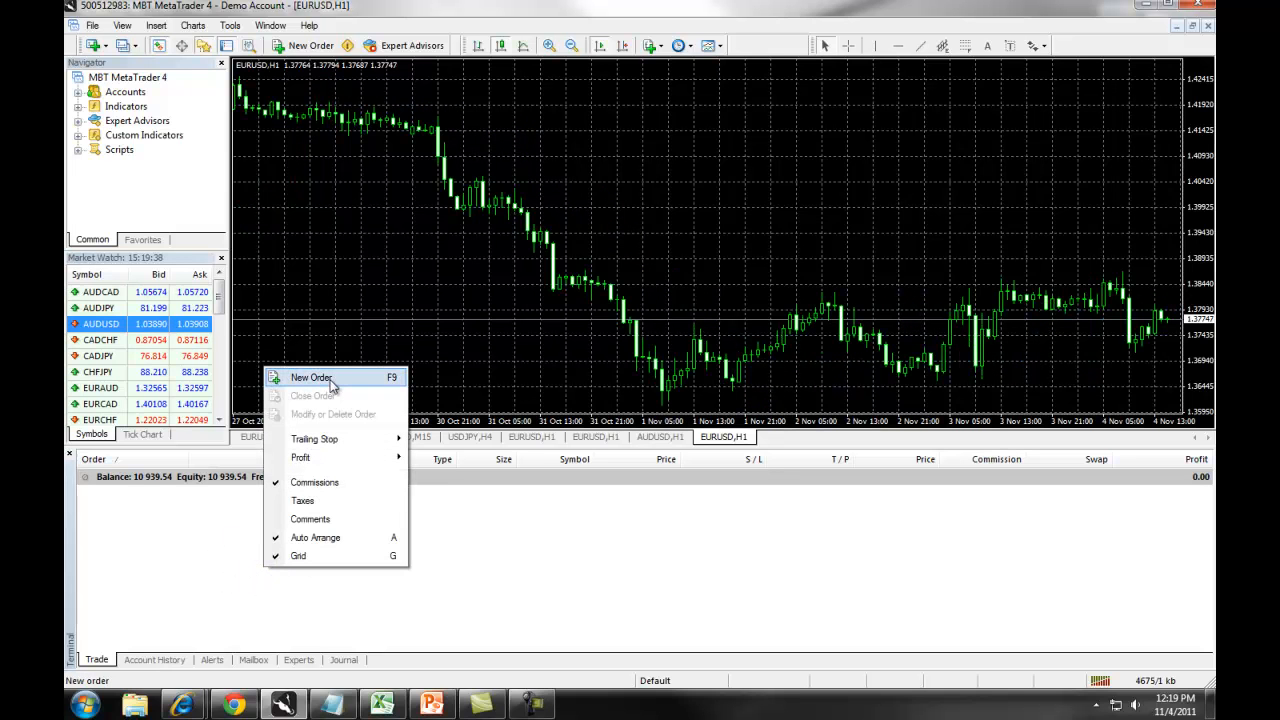
pyautogui.click(427, 350)
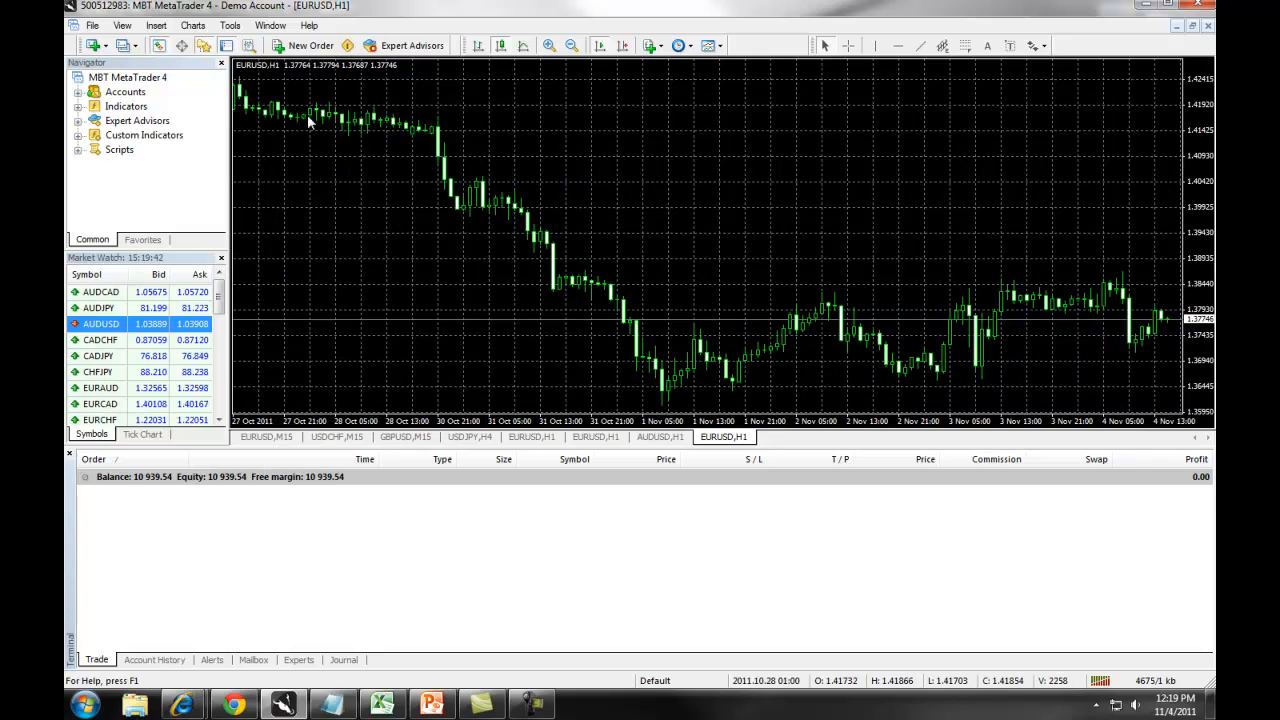
# Open a new order ticket and keep EURUSD as its symbol
pyautogui.click(311, 45)
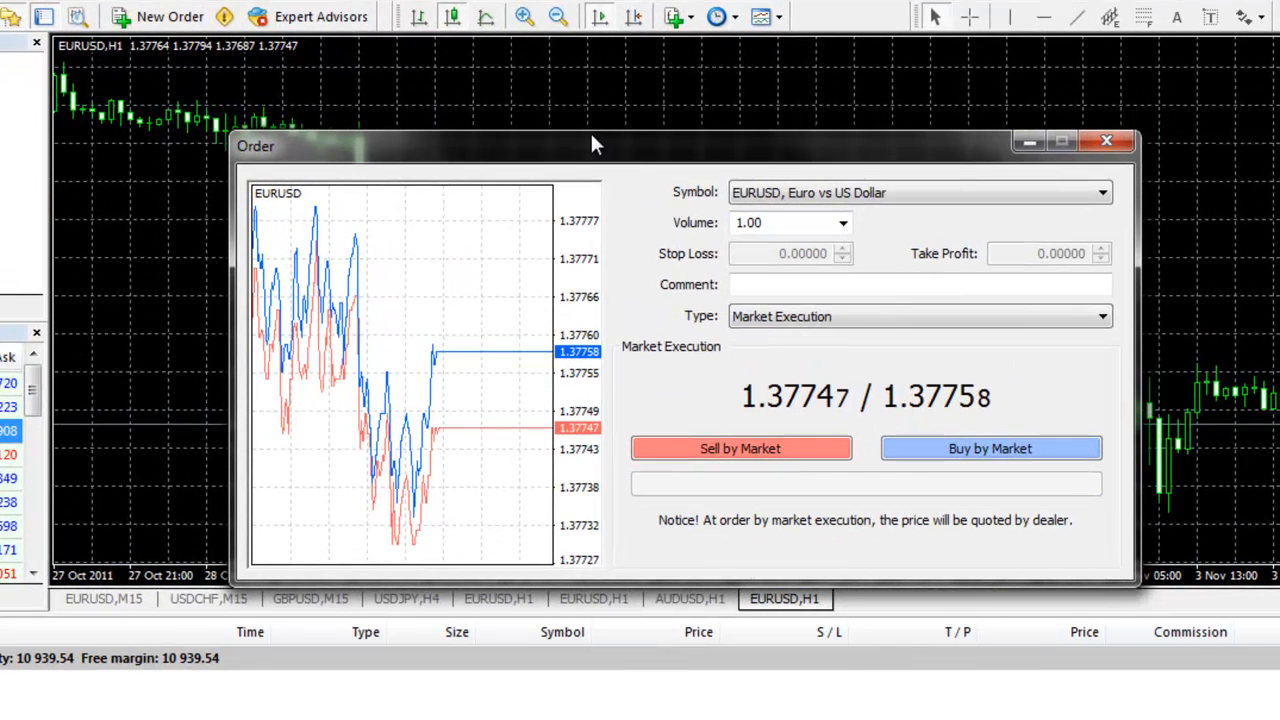
pyautogui.moveTo(938, 188)
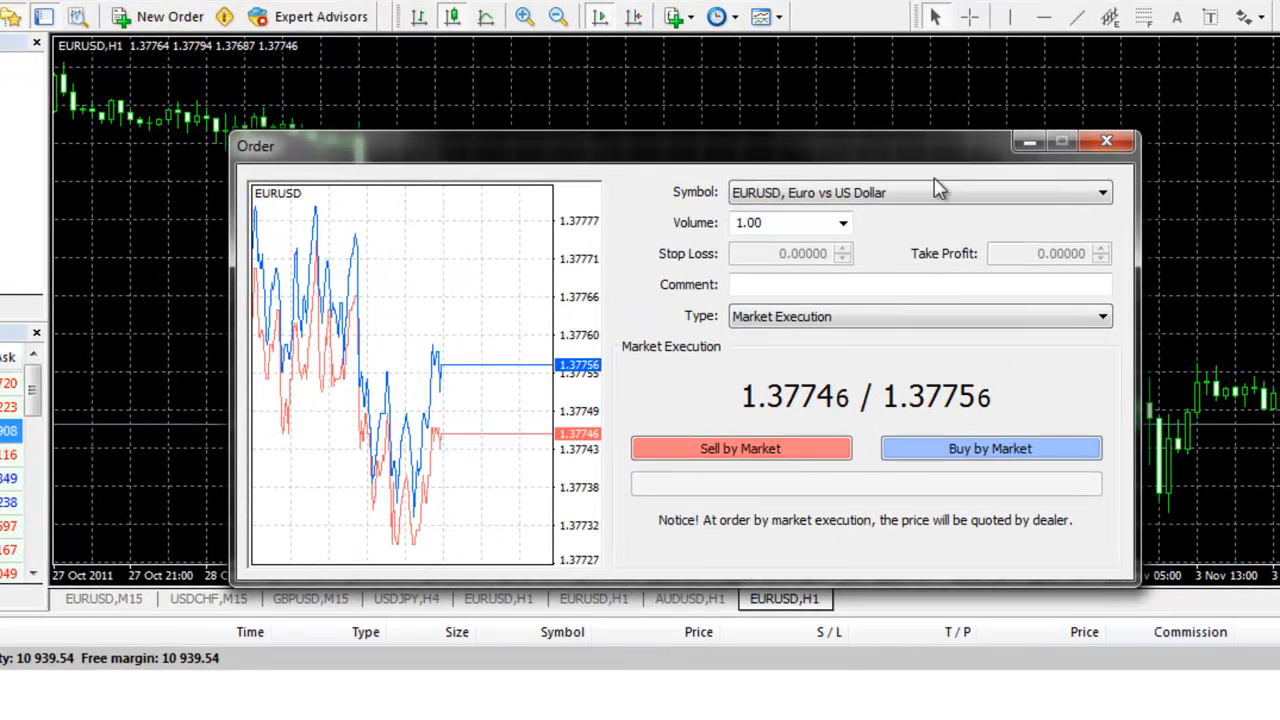
pyautogui.click(1103, 192)
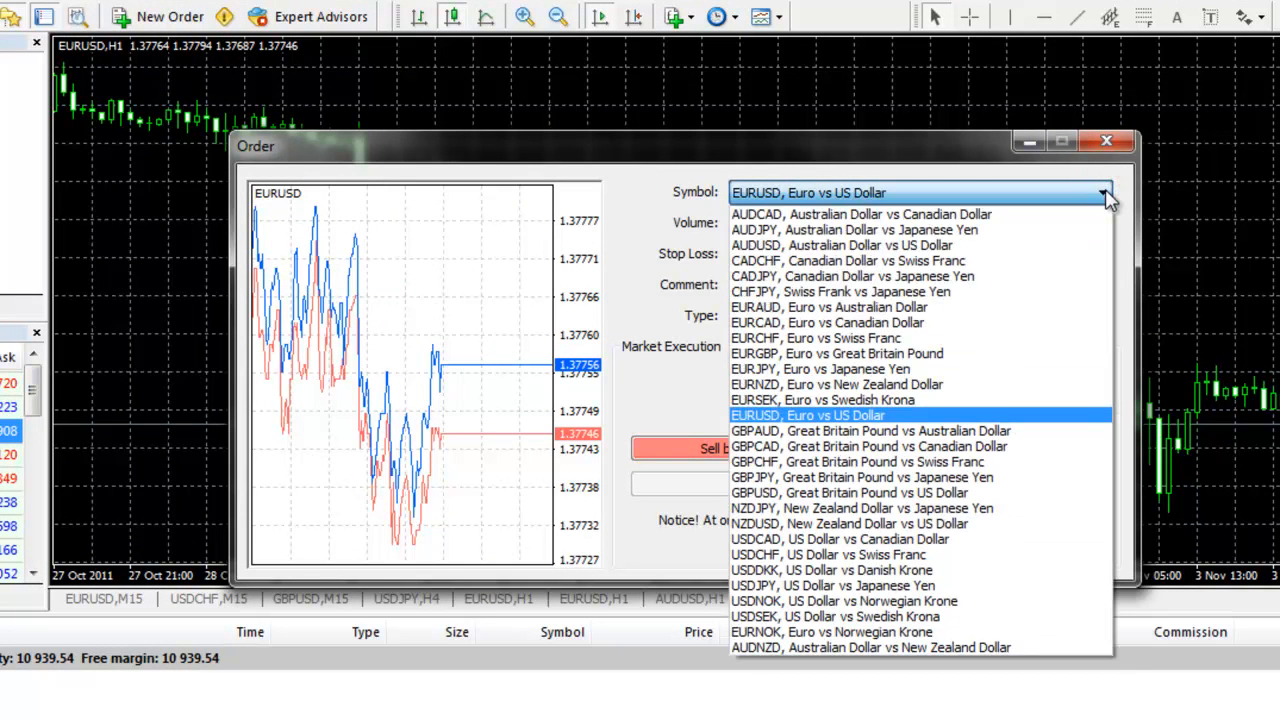
pyautogui.click(808, 415)
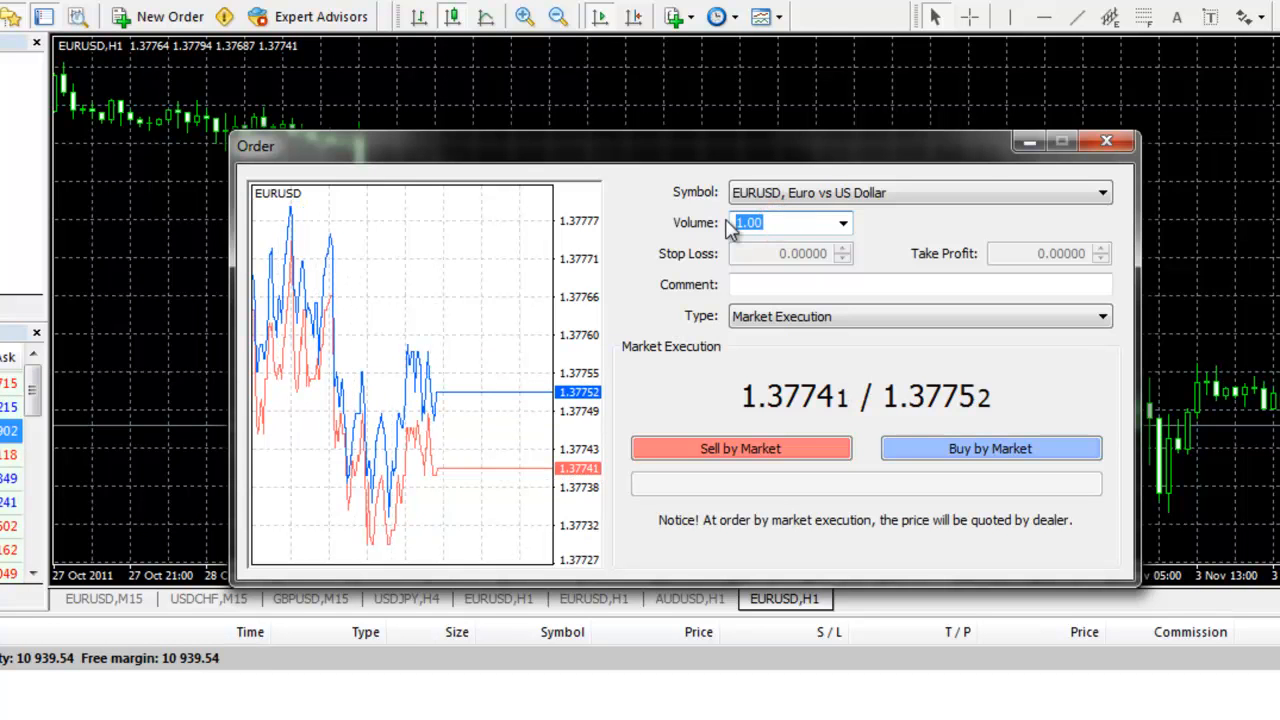
# Retype the EURUSD order volume so it reads 1.00 lots
pyautogui.write('0')
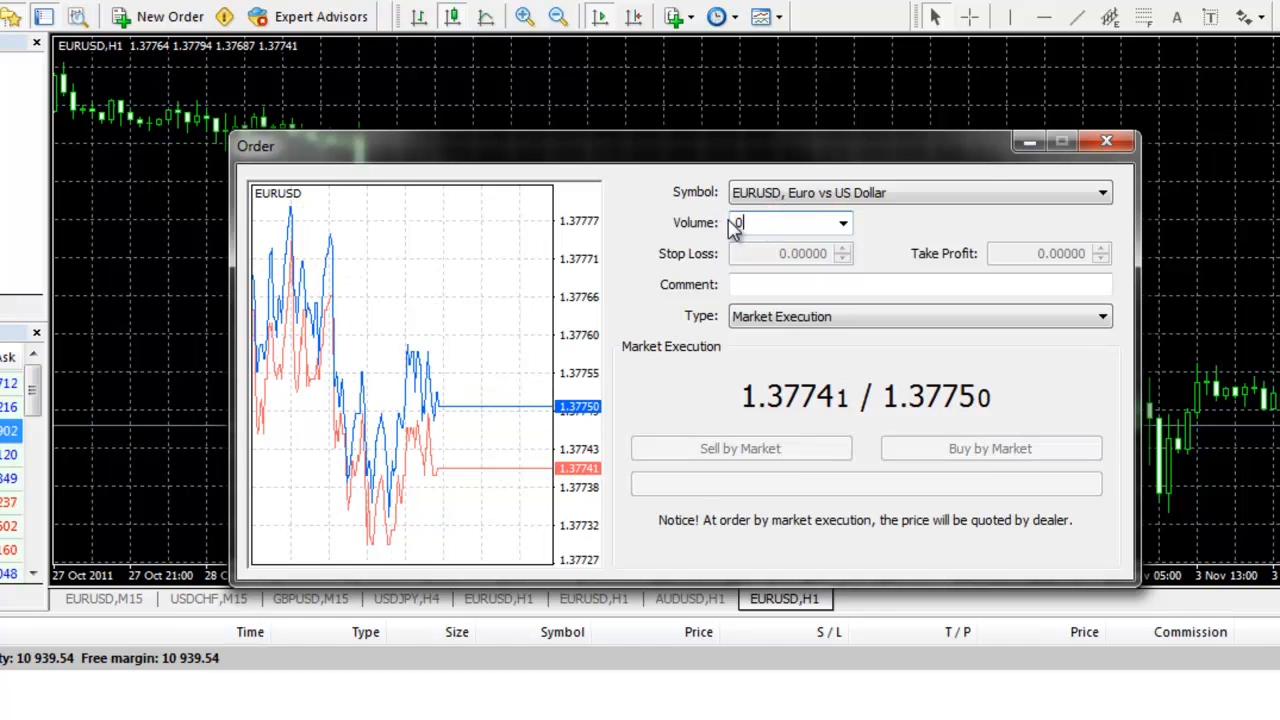
pyautogui.write('0.10')
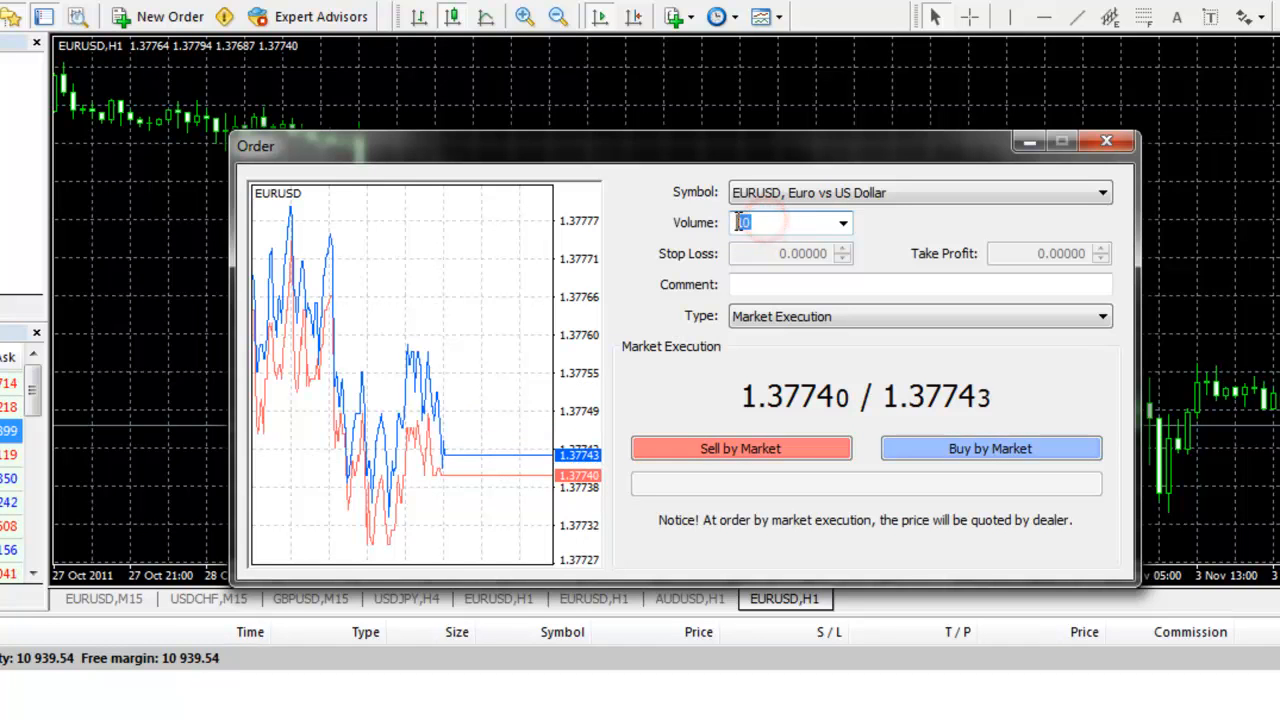
pyautogui.write('1.00')
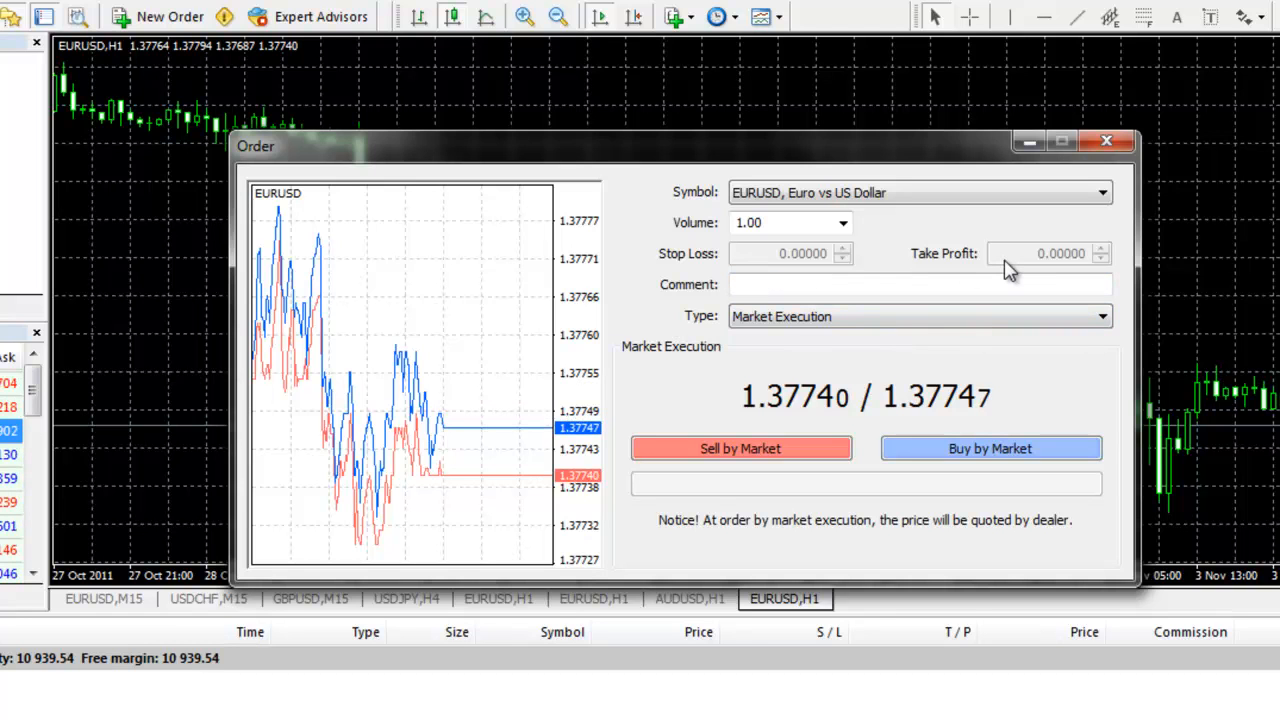
pyautogui.moveTo(975, 270)
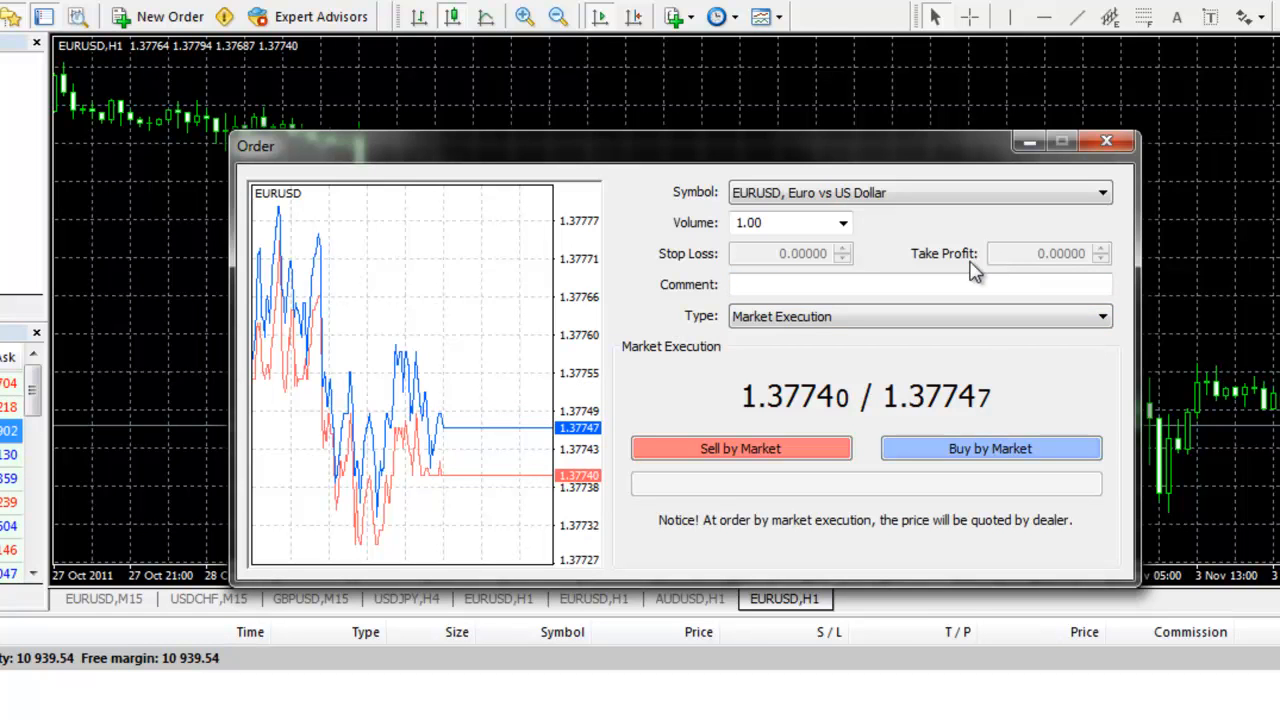
pyautogui.moveTo(878, 283)
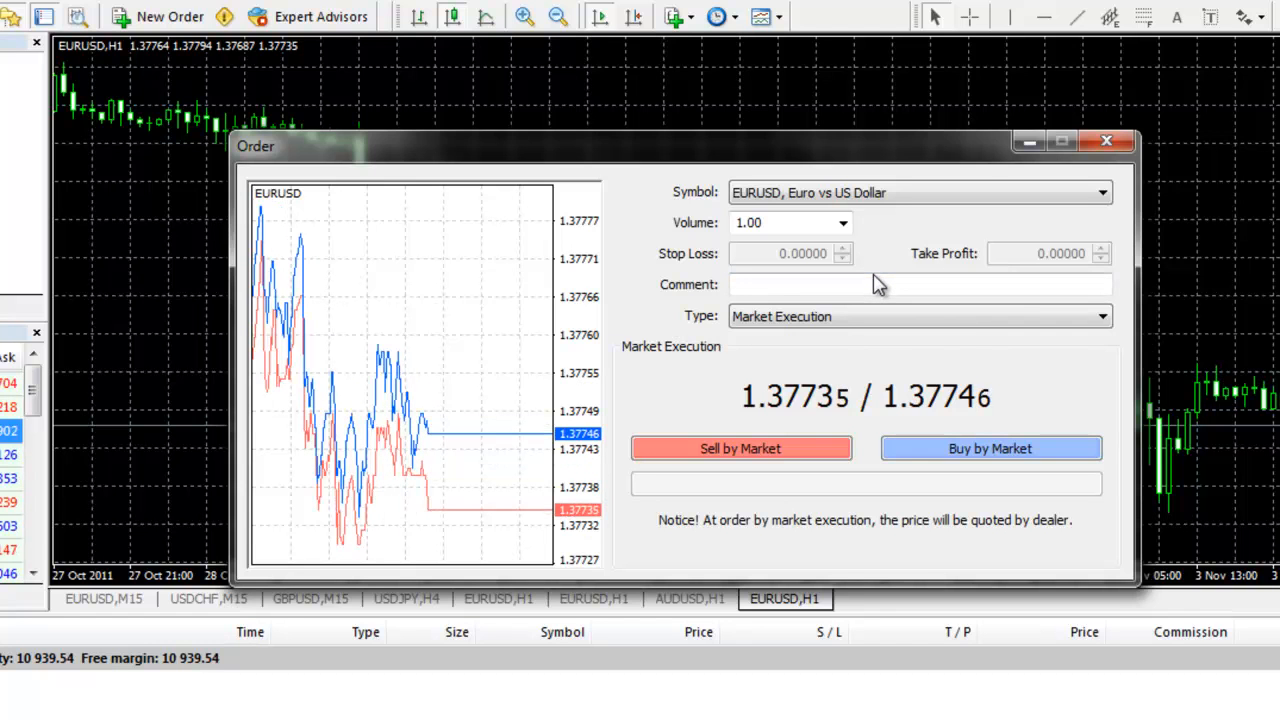
pyautogui.moveTo(735, 290)
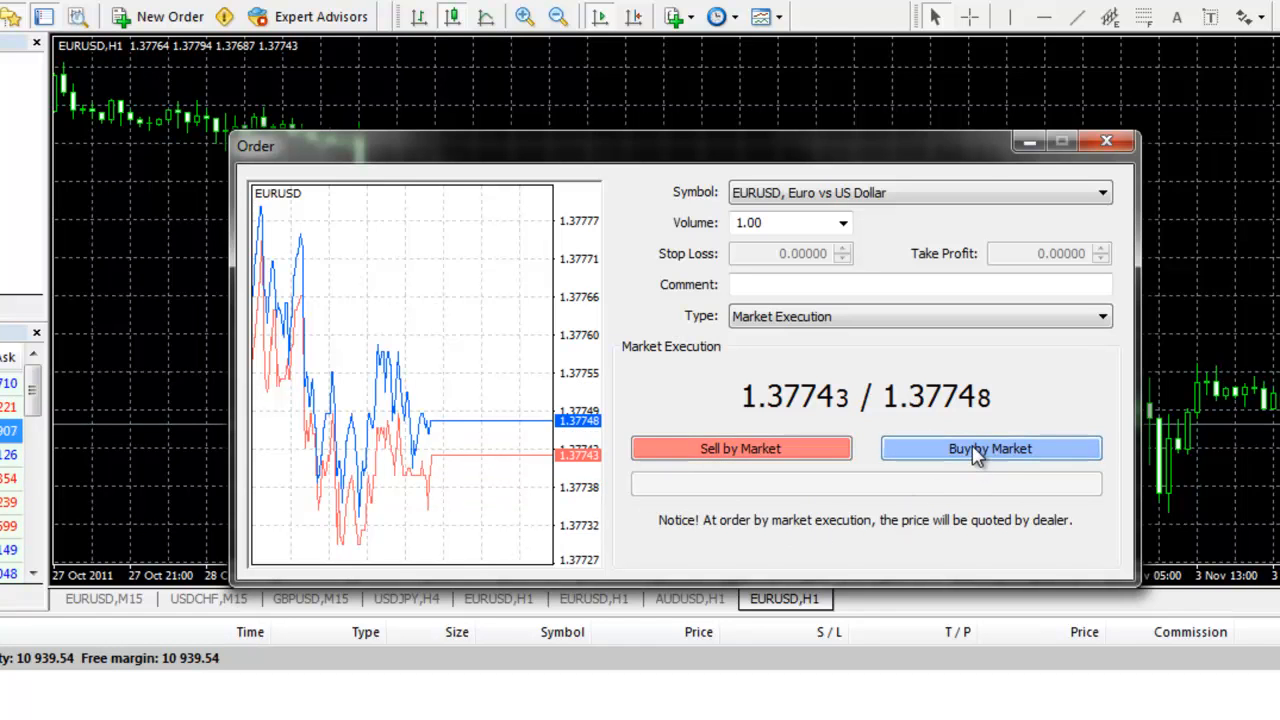
# Buy 1.00 lot of EURUSD at market and dismiss the confirmation
pyautogui.click(990, 448)
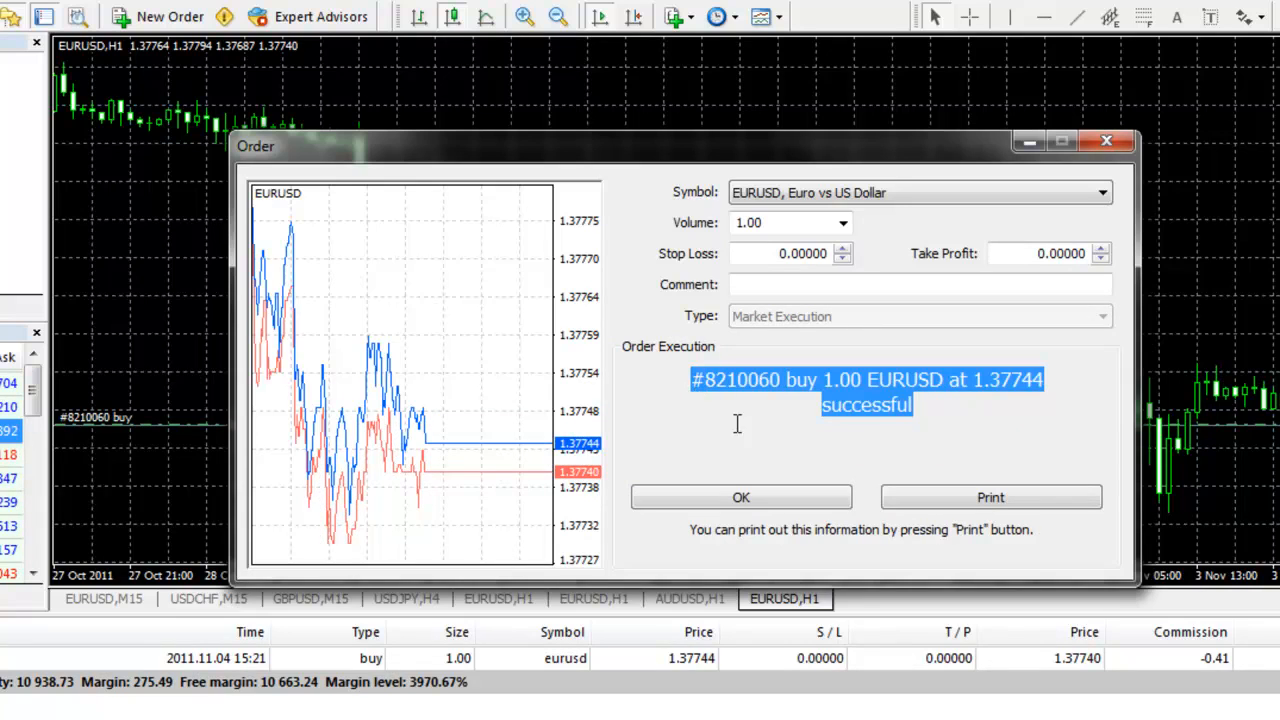
pyautogui.click(741, 497)
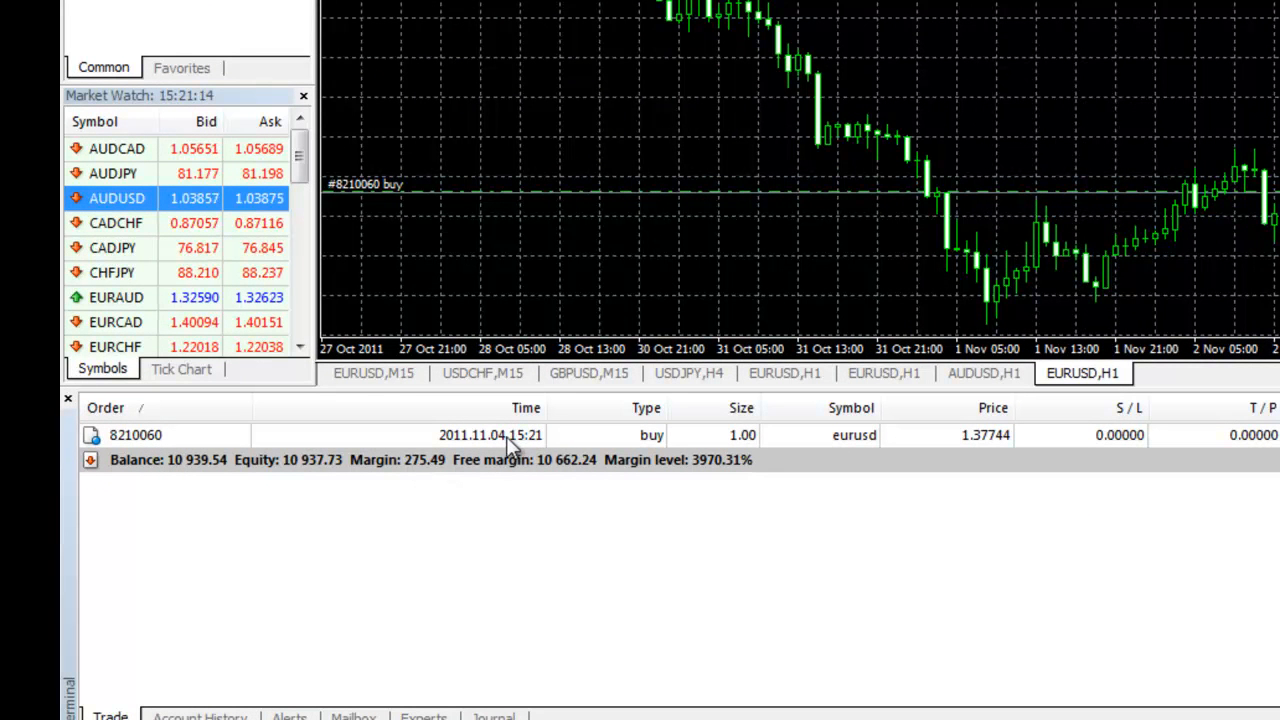
pyautogui.moveTo(615, 445)
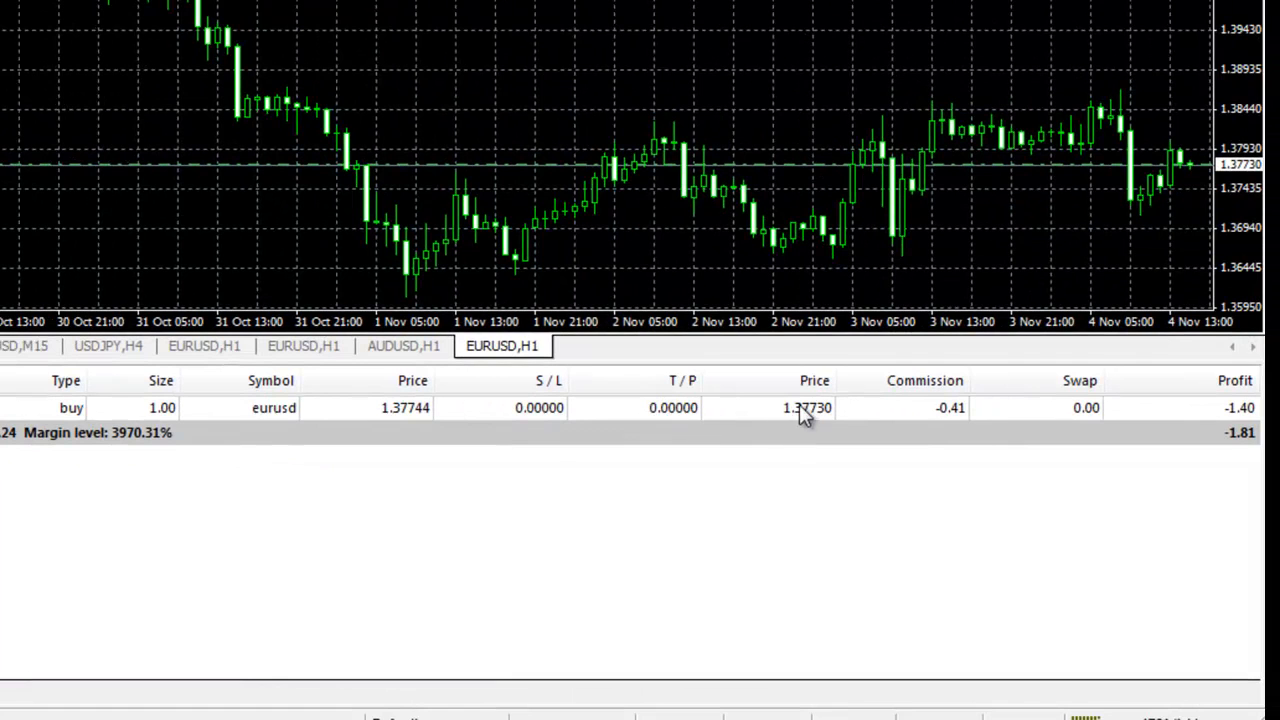
pyautogui.moveTo(1185, 415)
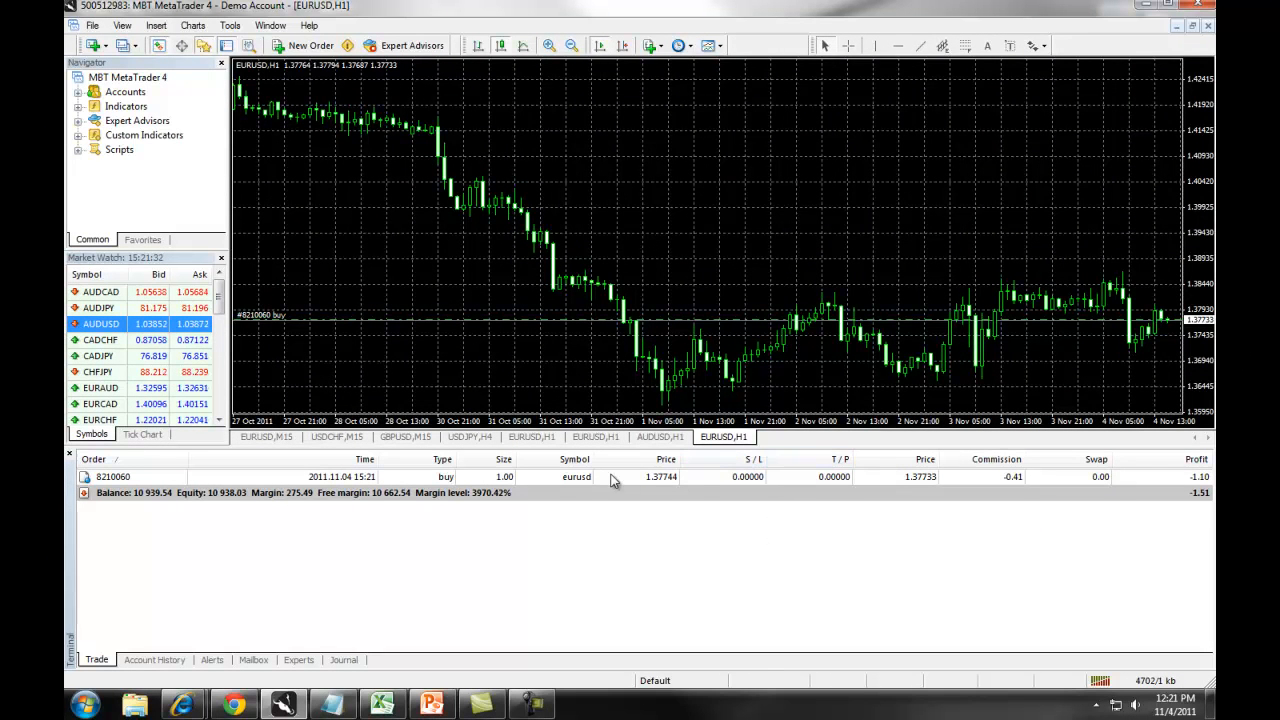
# Modify order 8210060 with stop loss 1.35000 and take profit 1.39000
pyautogui.rightClick(614, 476)
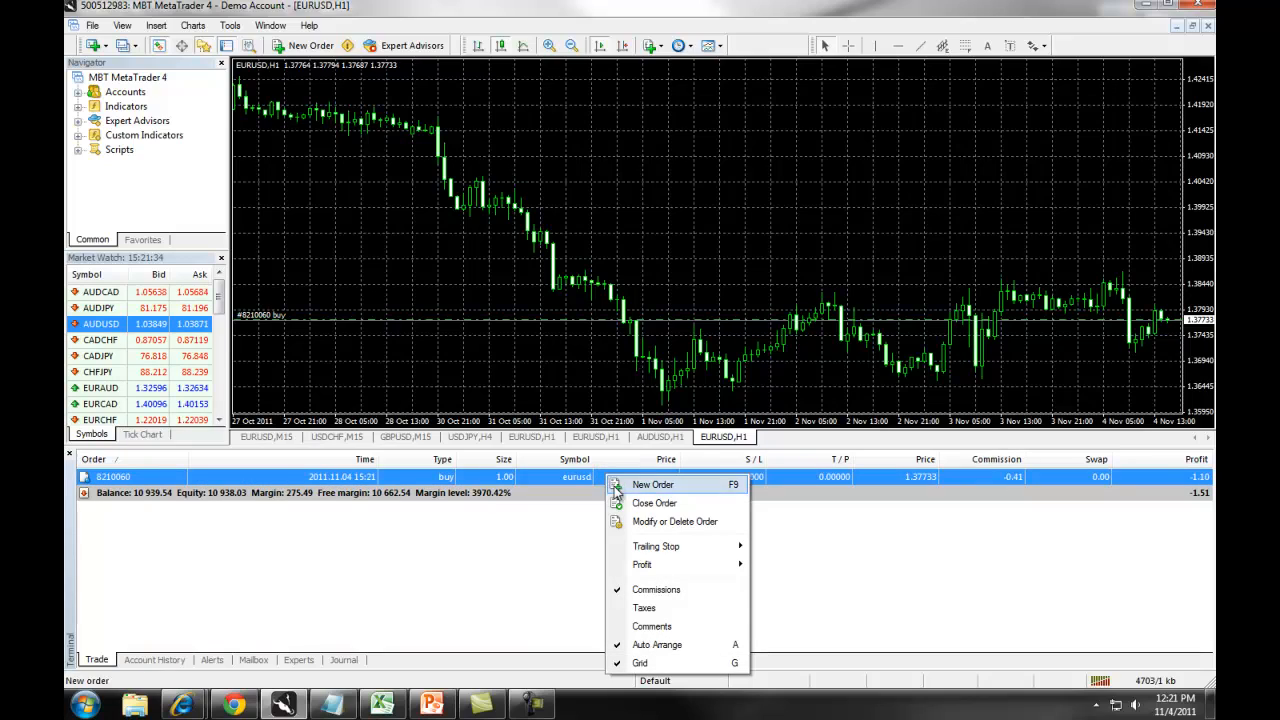
pyautogui.click(675, 521)
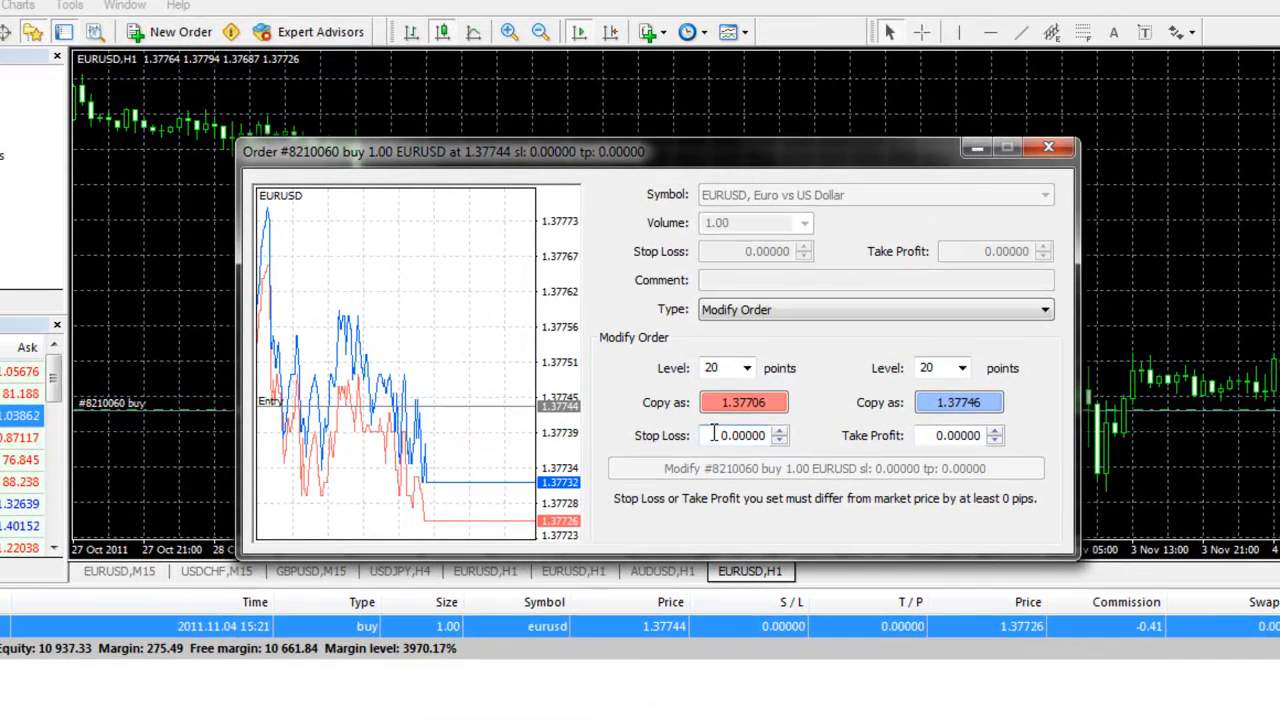
pyautogui.write('1.00000')
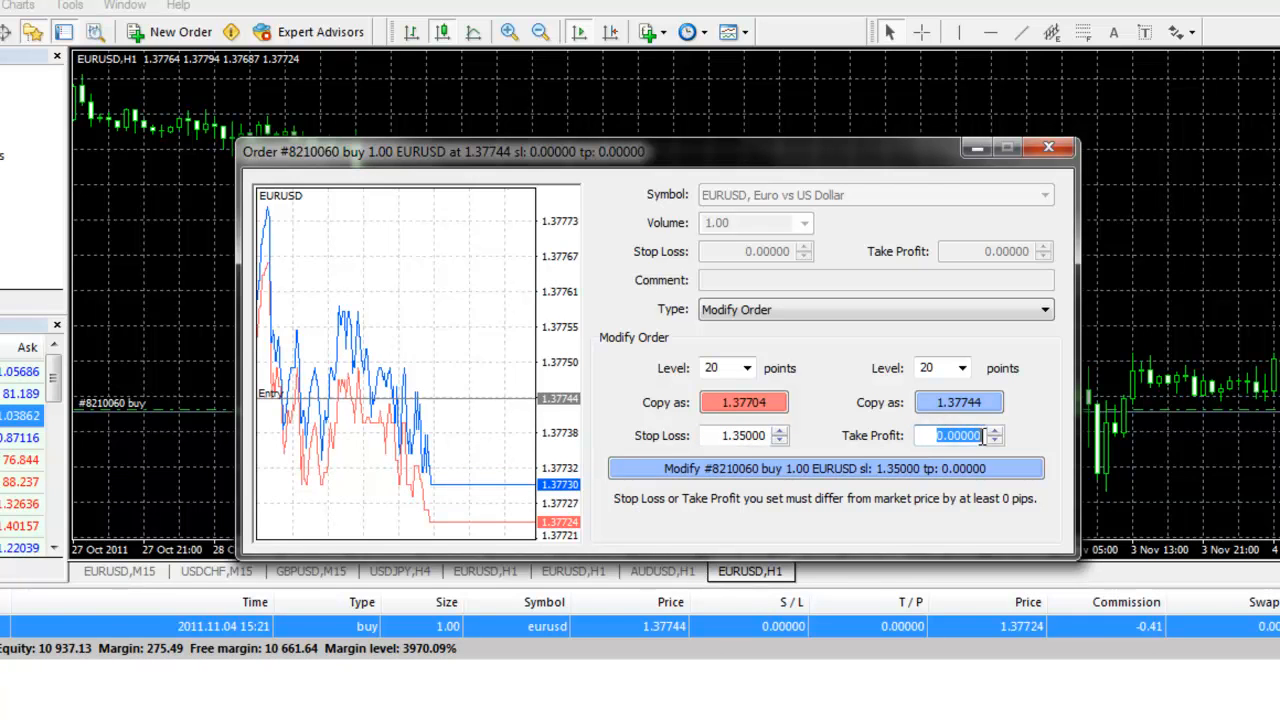
pyautogui.write('1.39000')
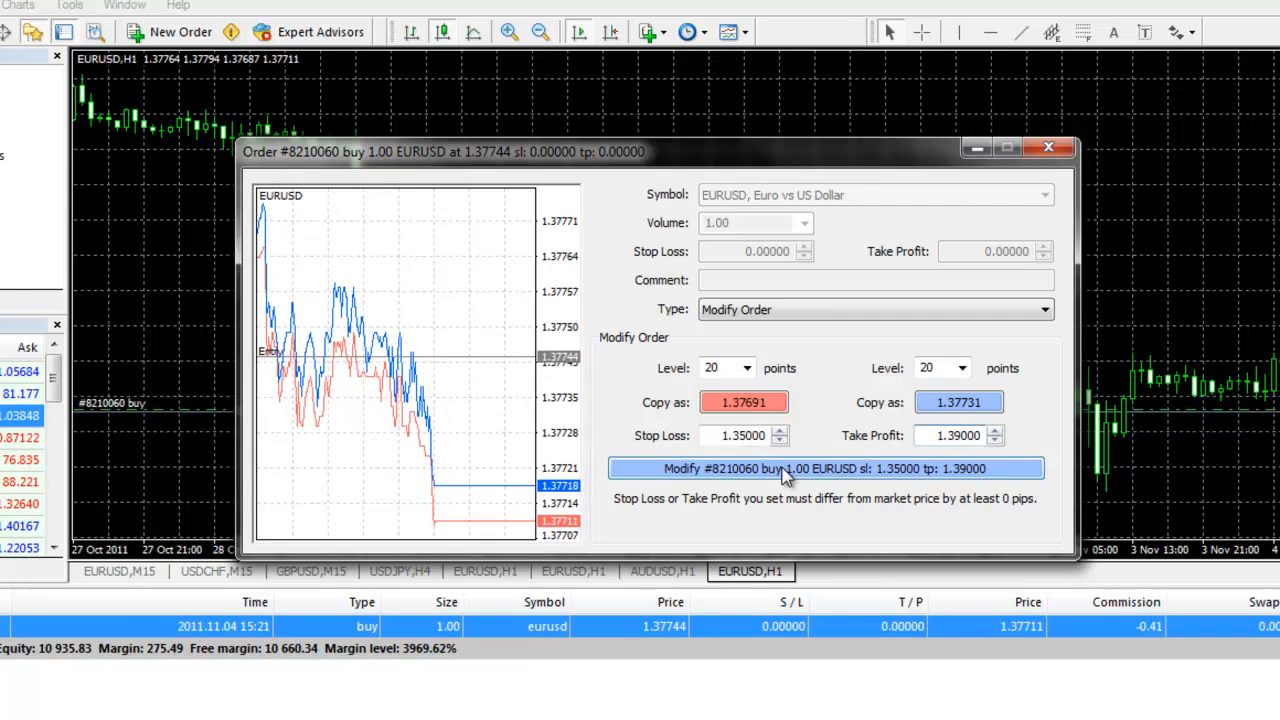
pyautogui.click(825, 468)
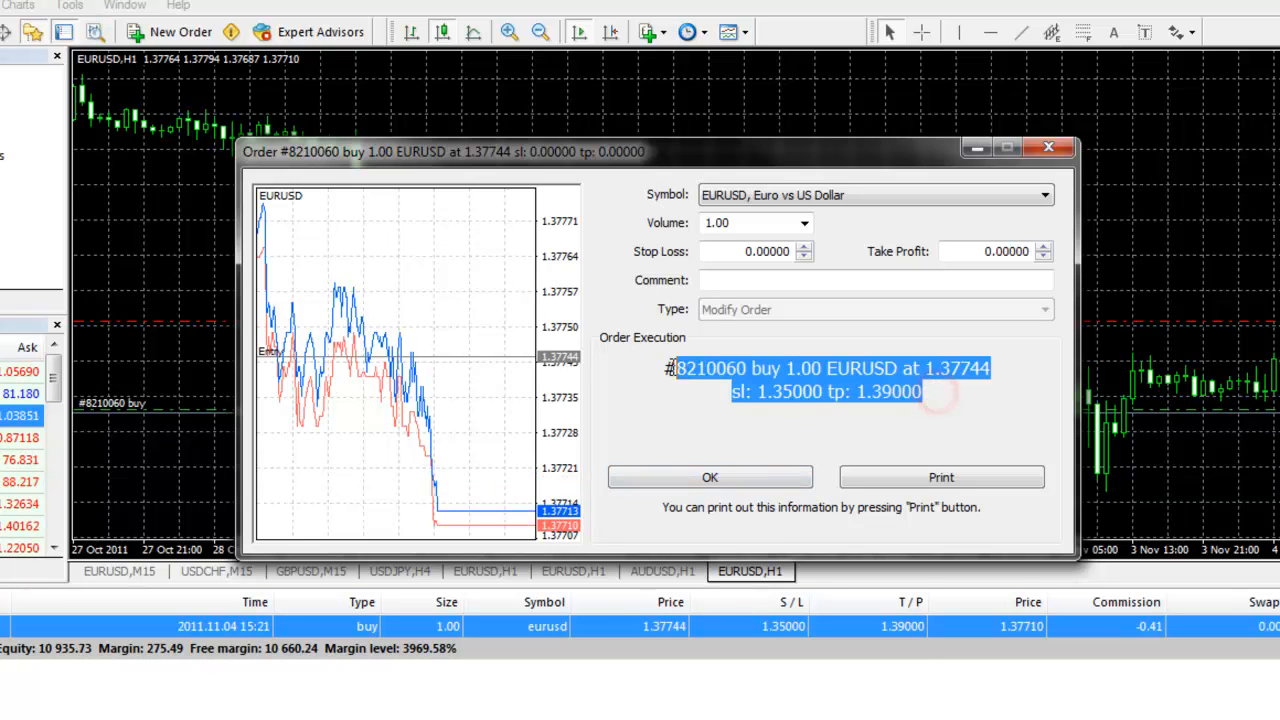
pyautogui.click(709, 477)
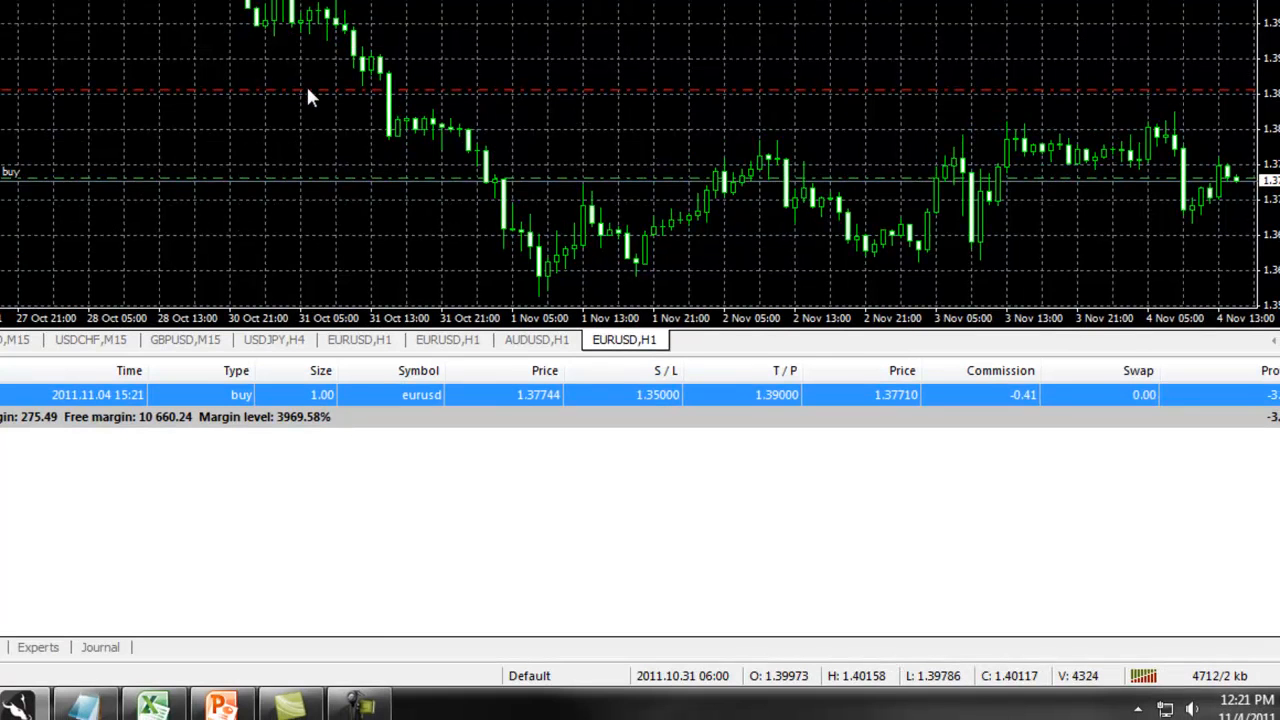
pyautogui.moveTo(520, 105)
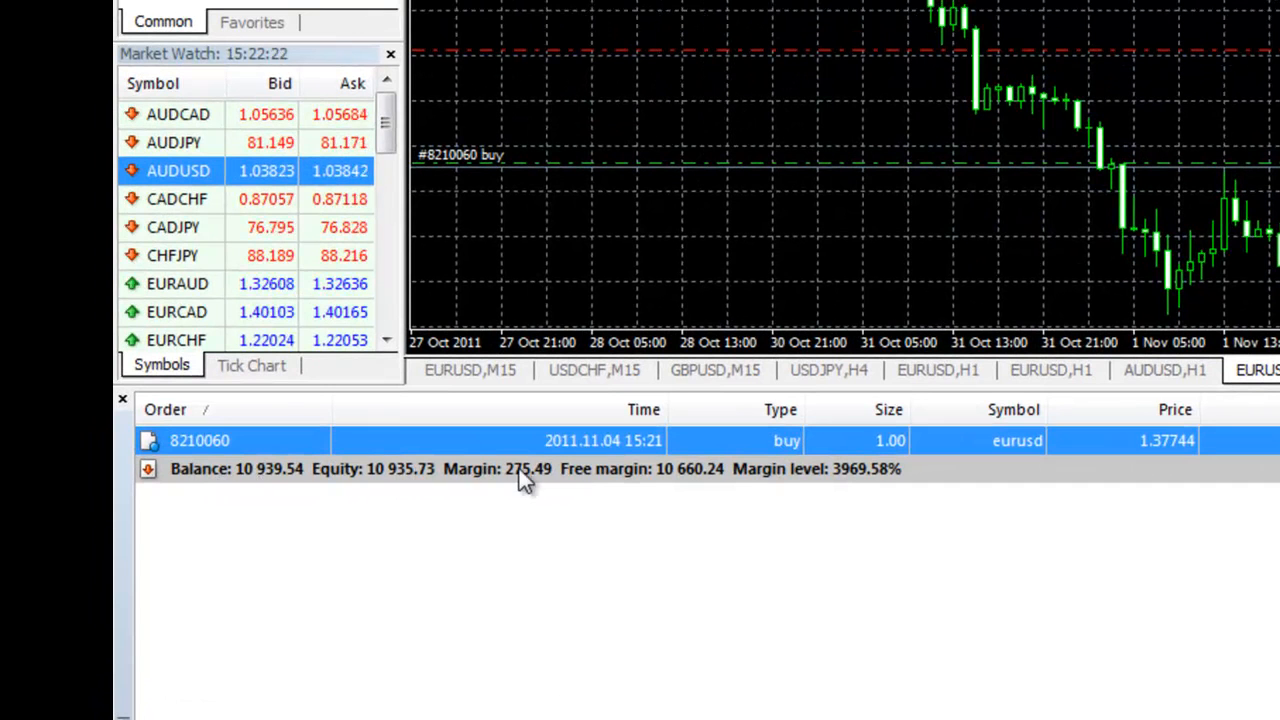
pyautogui.moveTo(825, 478)
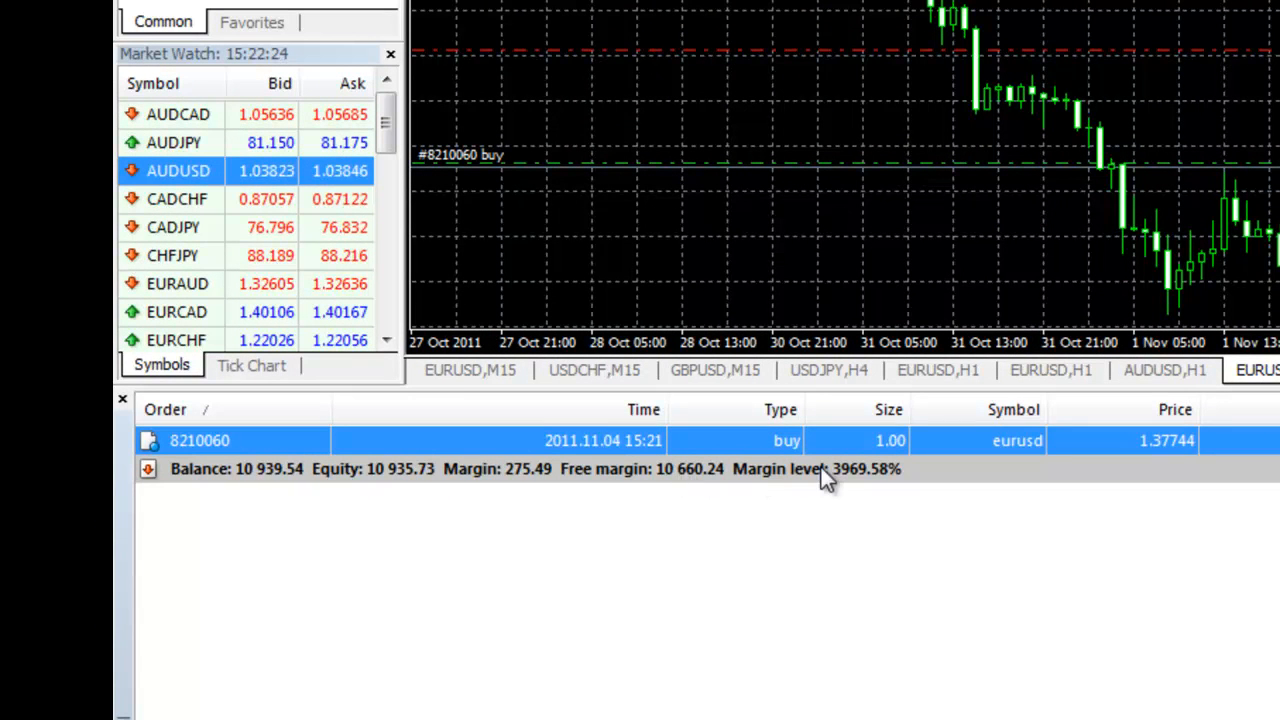
pyautogui.moveTo(500, 485)
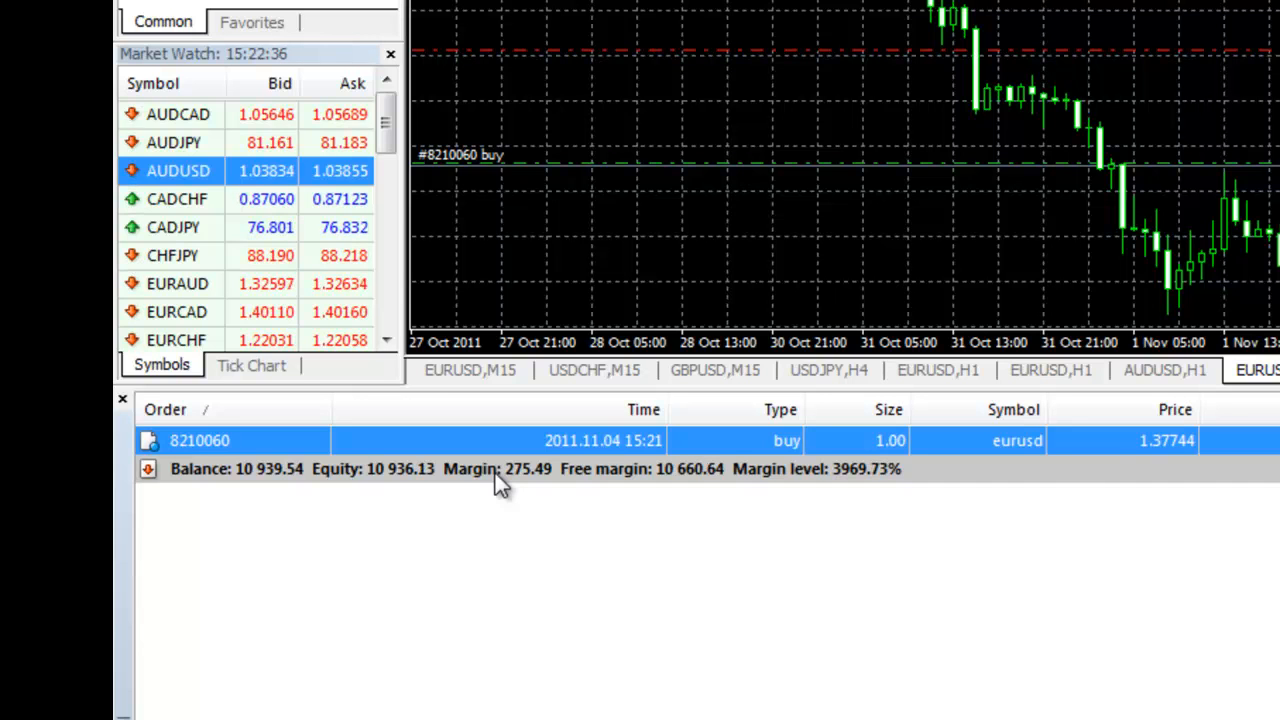
pyautogui.moveTo(527, 490)
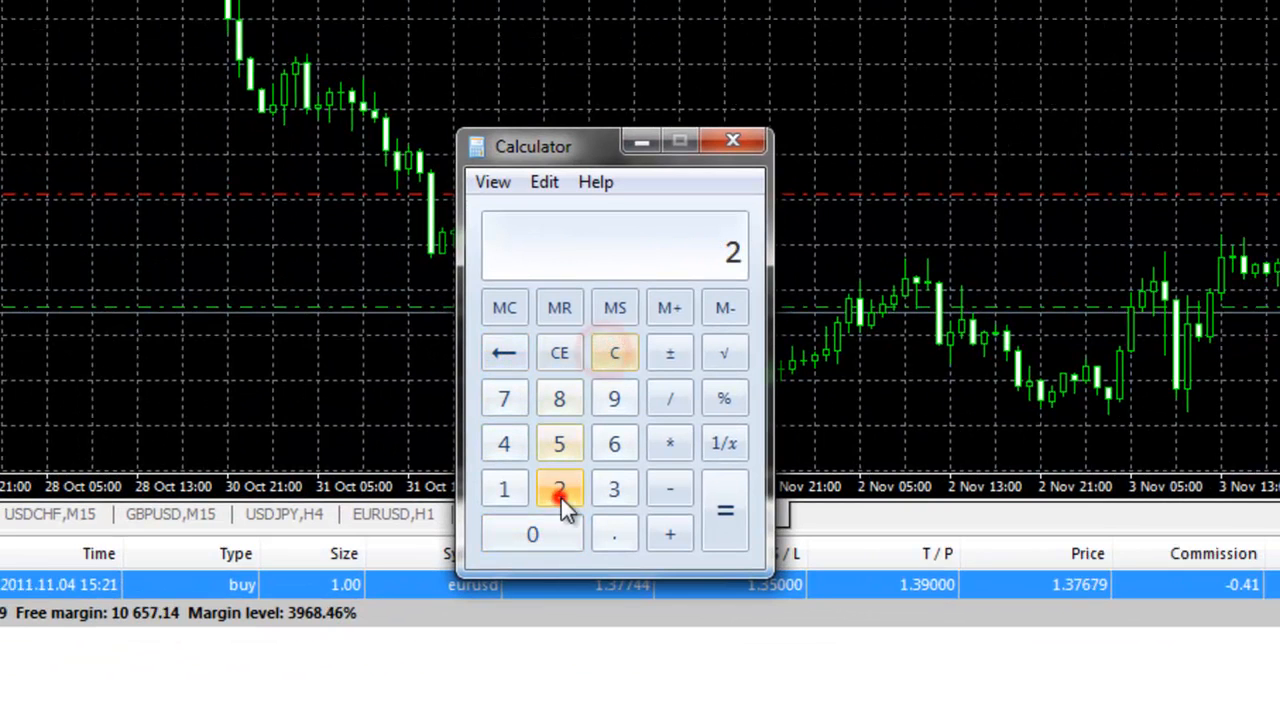
# Compute 200 × 1.3769 = 275.38 in Calculator, then close it
pyautogui.click(669, 443)
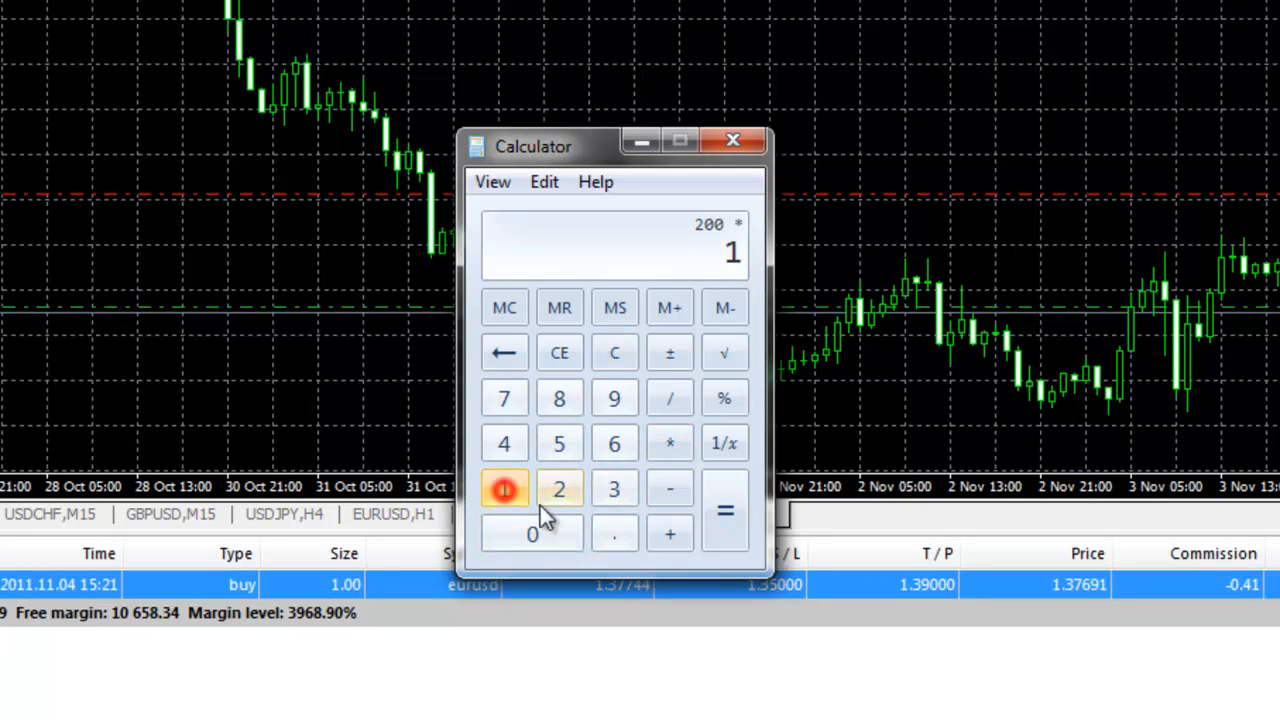
pyautogui.click(504, 398)
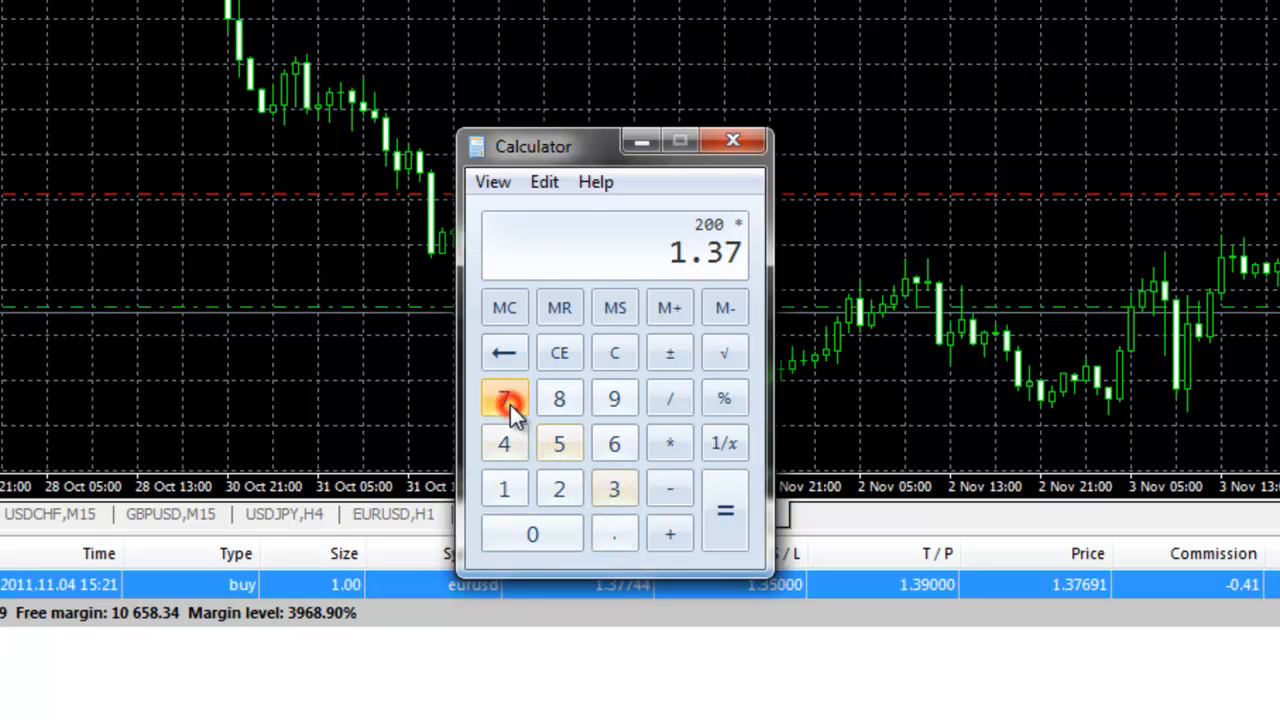
pyautogui.click(614, 444)
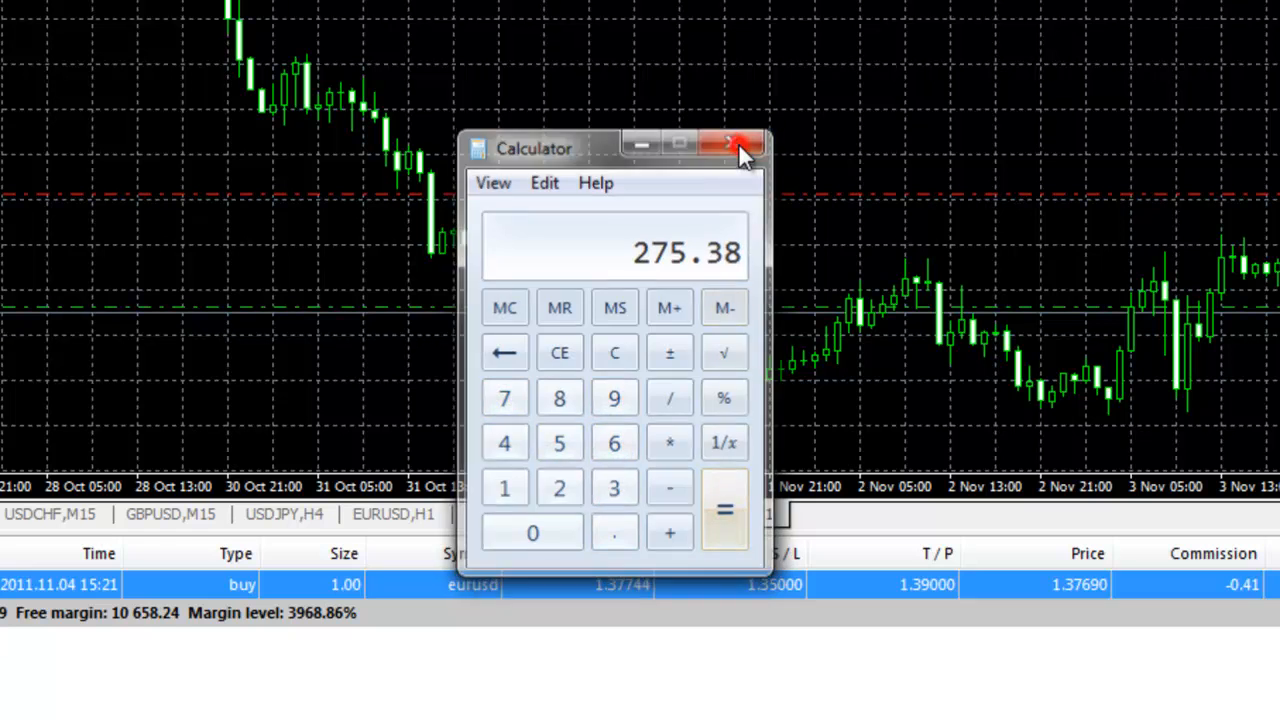
pyautogui.click(730, 144)
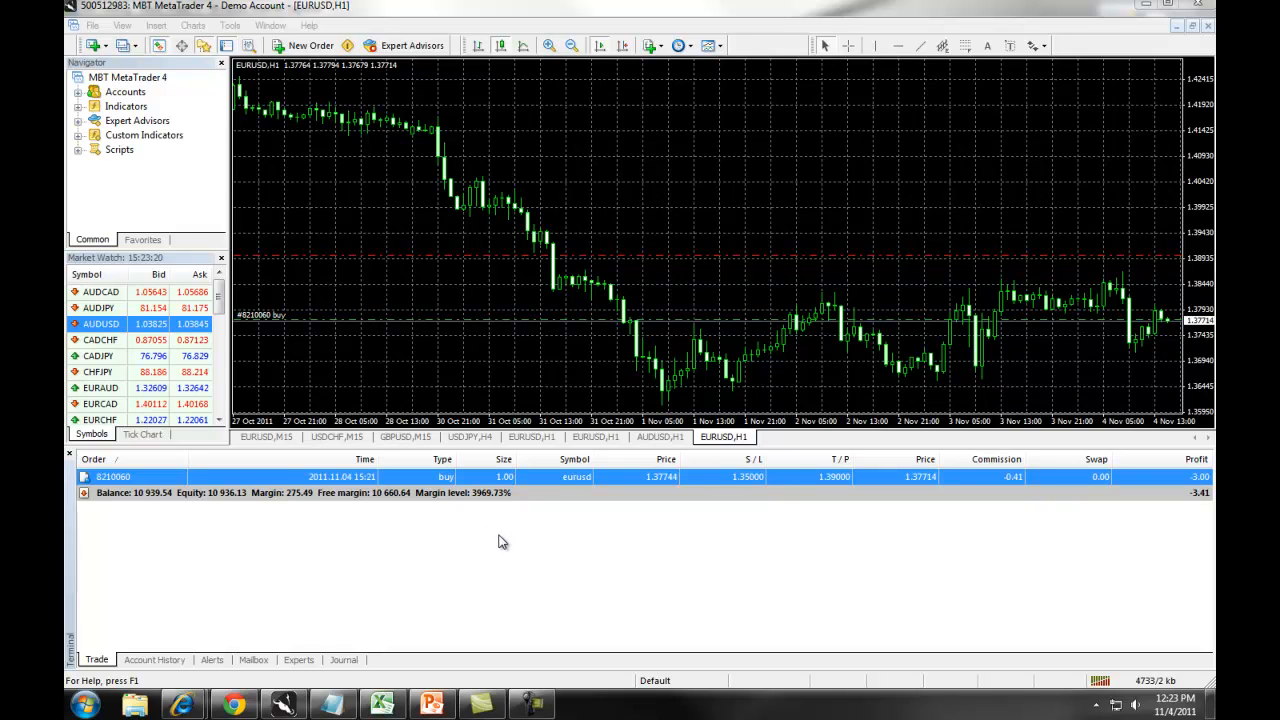
pyautogui.moveTo(519, 527)
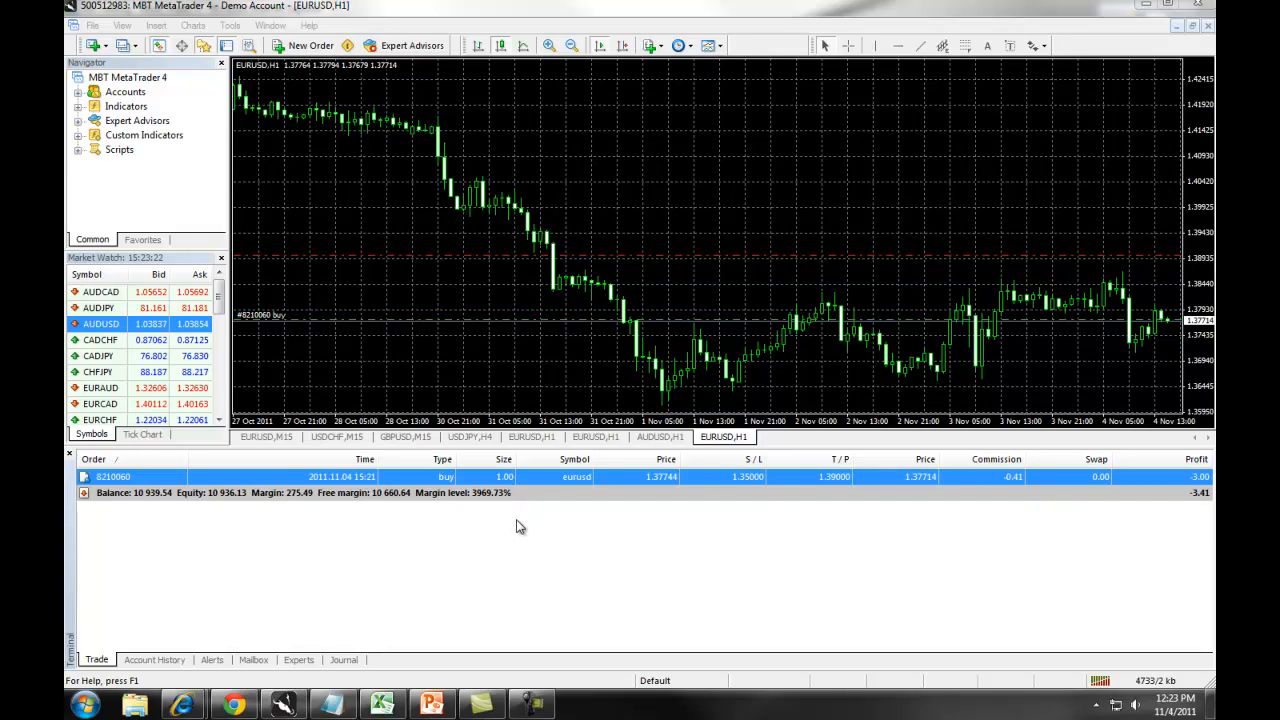